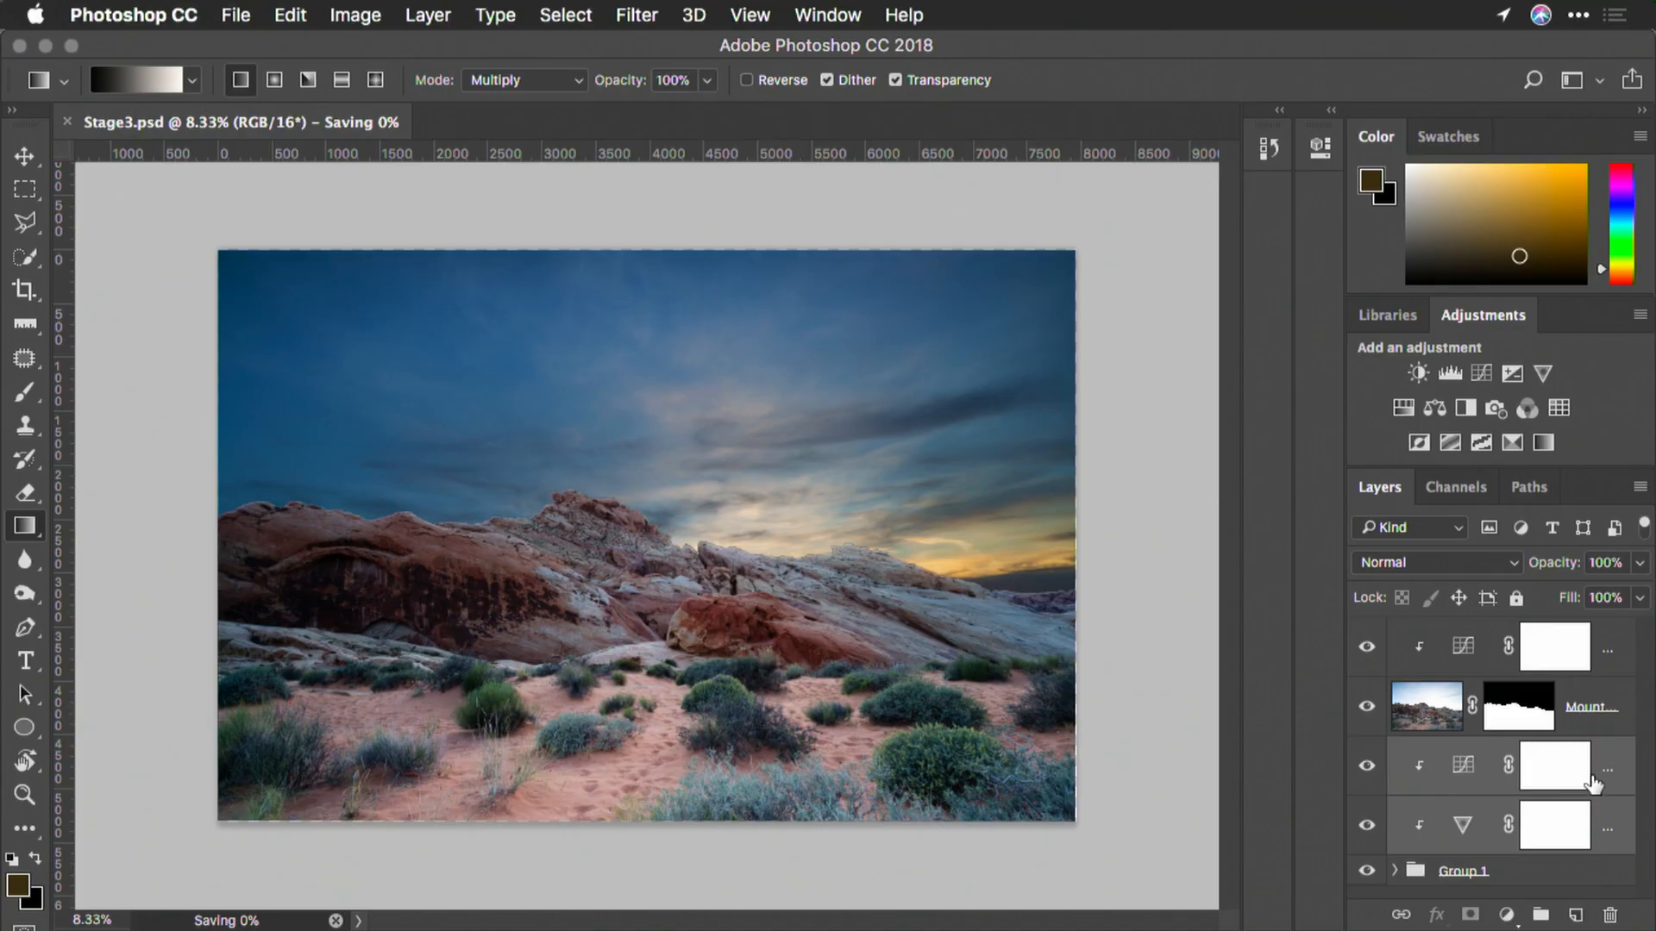
# Step: Select every landscape layer and convert them into a single smart object
pyautogui.click(1464, 871)
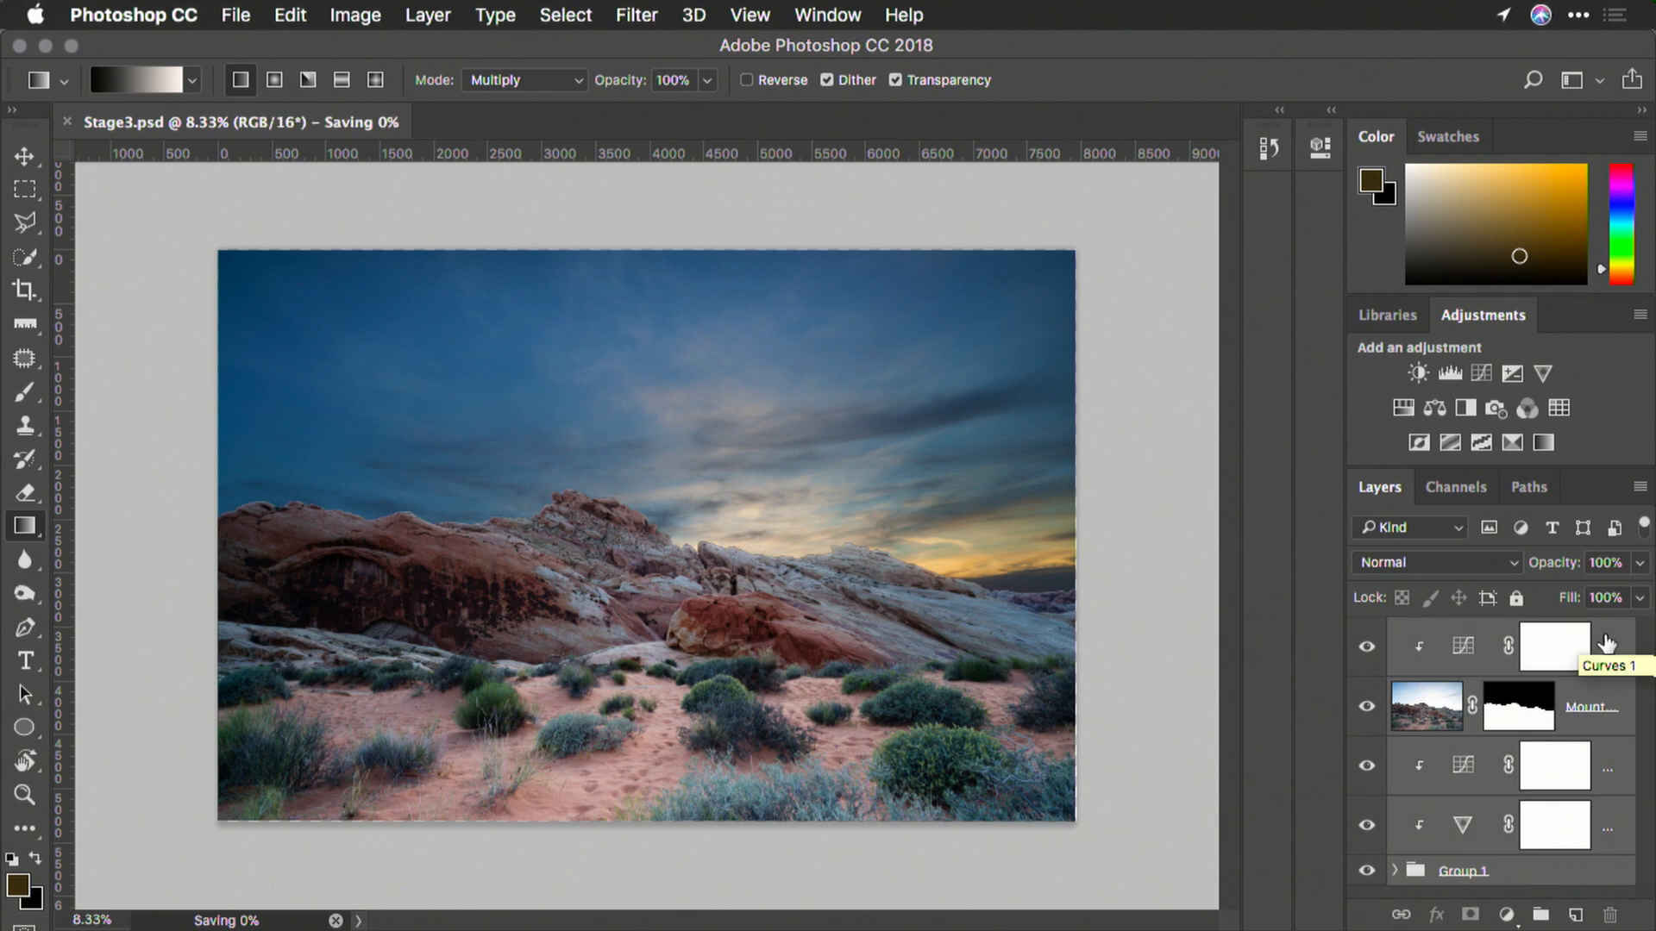
pyautogui.click(427, 14)
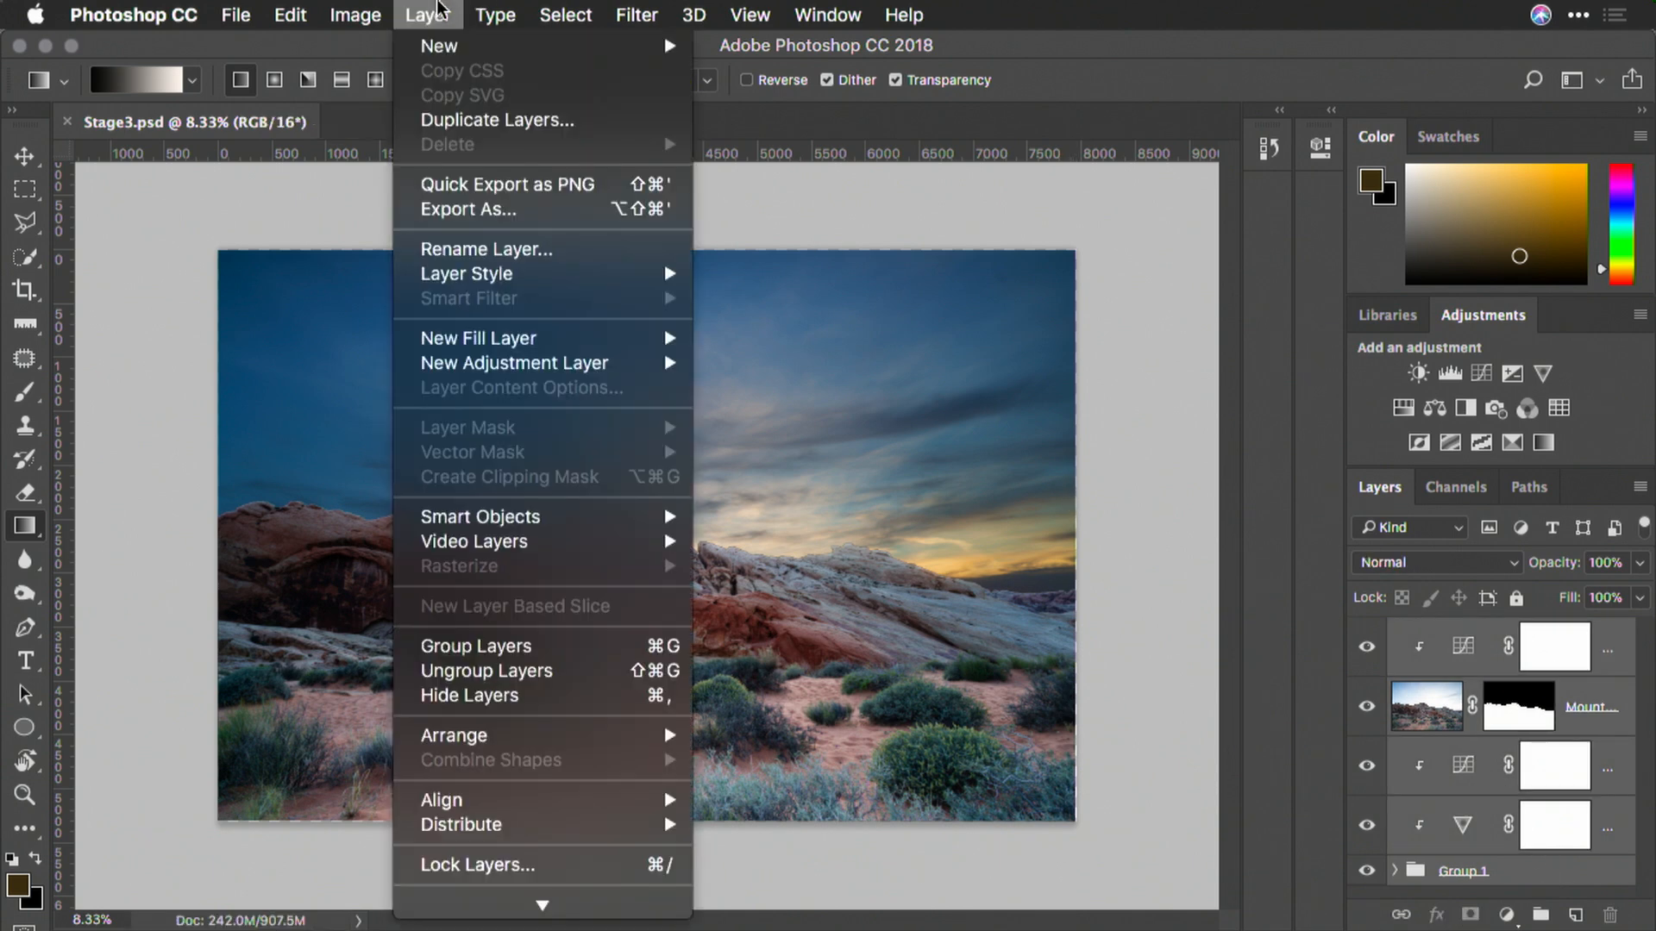
pyautogui.moveTo(480, 516)
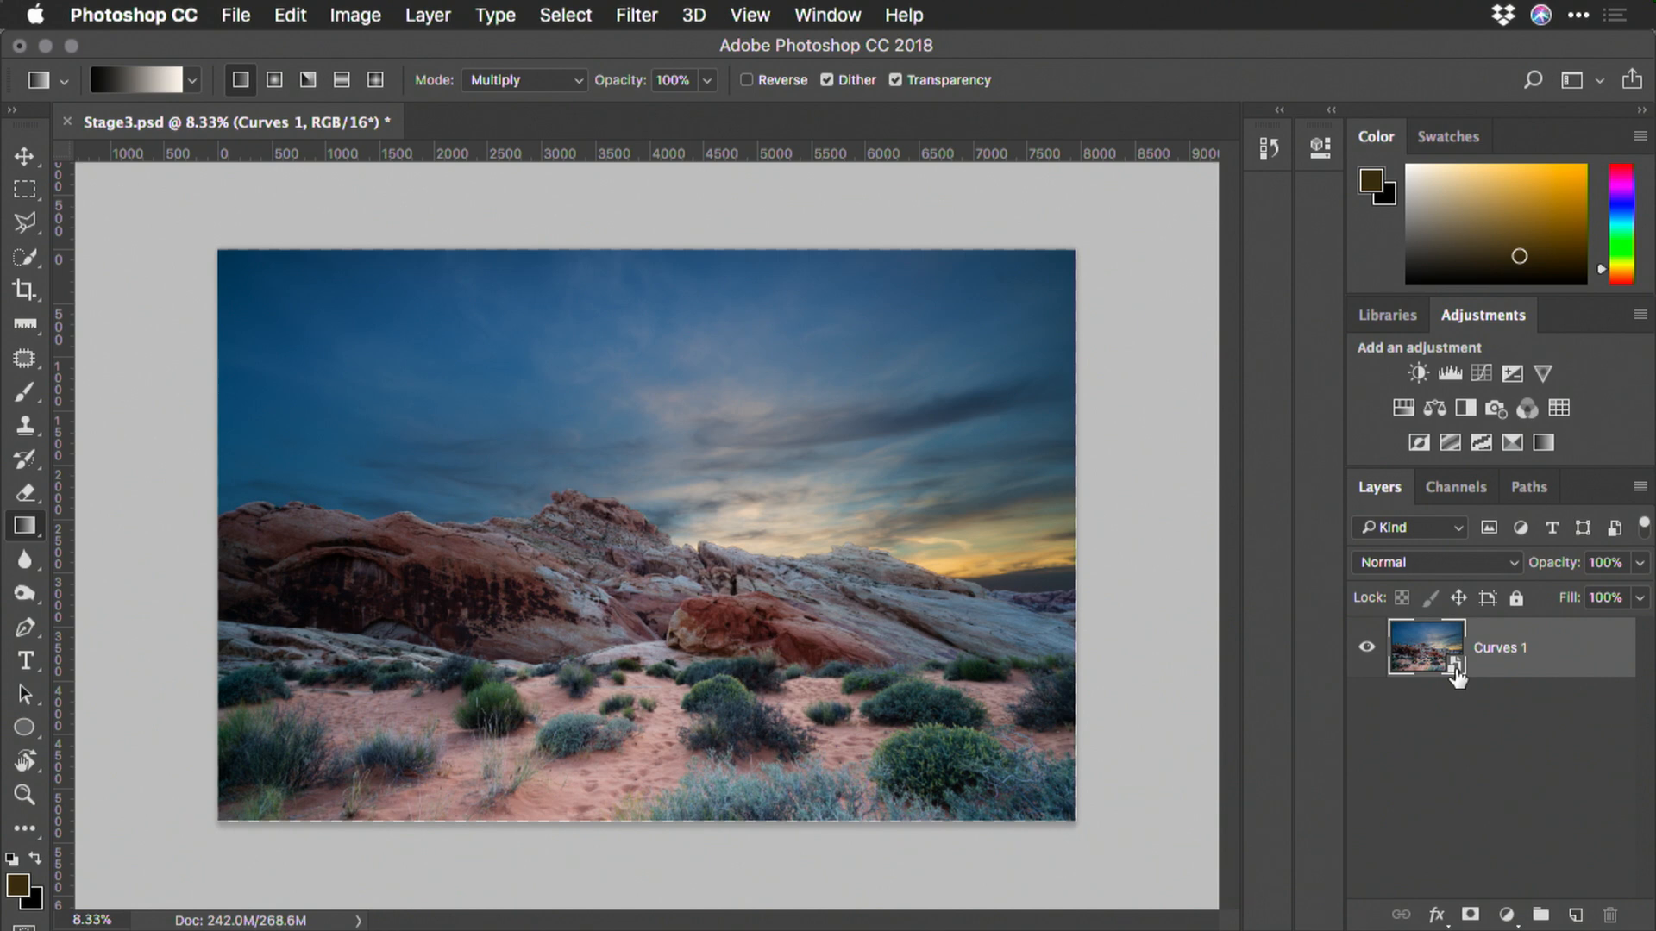
pyautogui.moveTo(1452, 665)
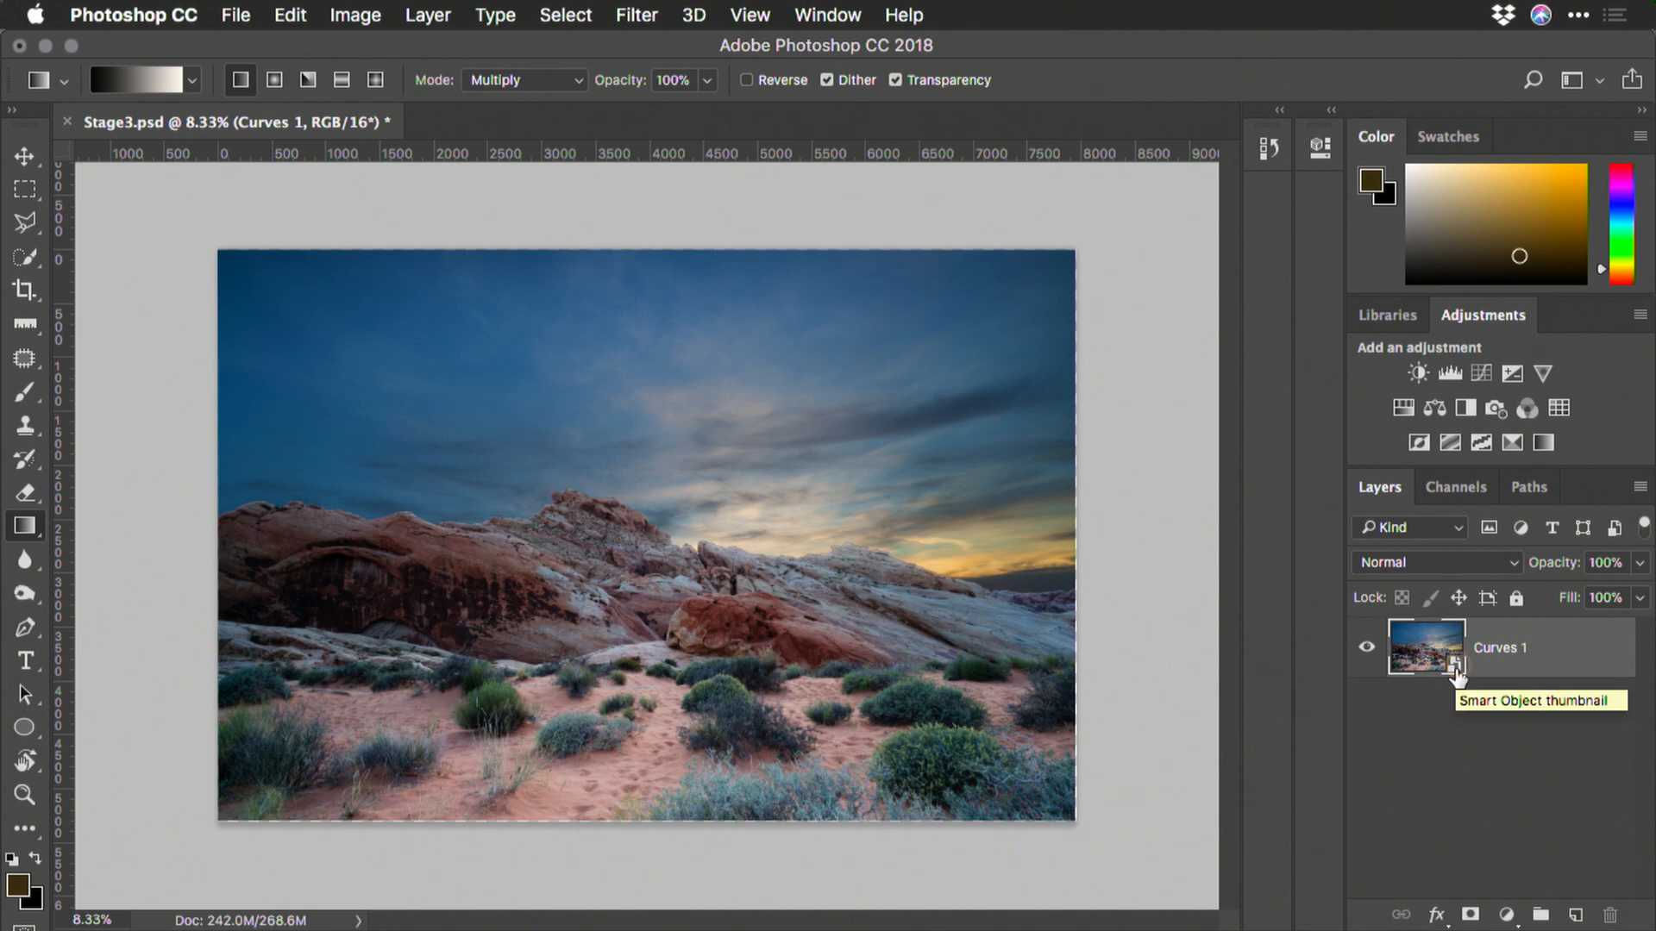
pyautogui.moveTo(1455, 678)
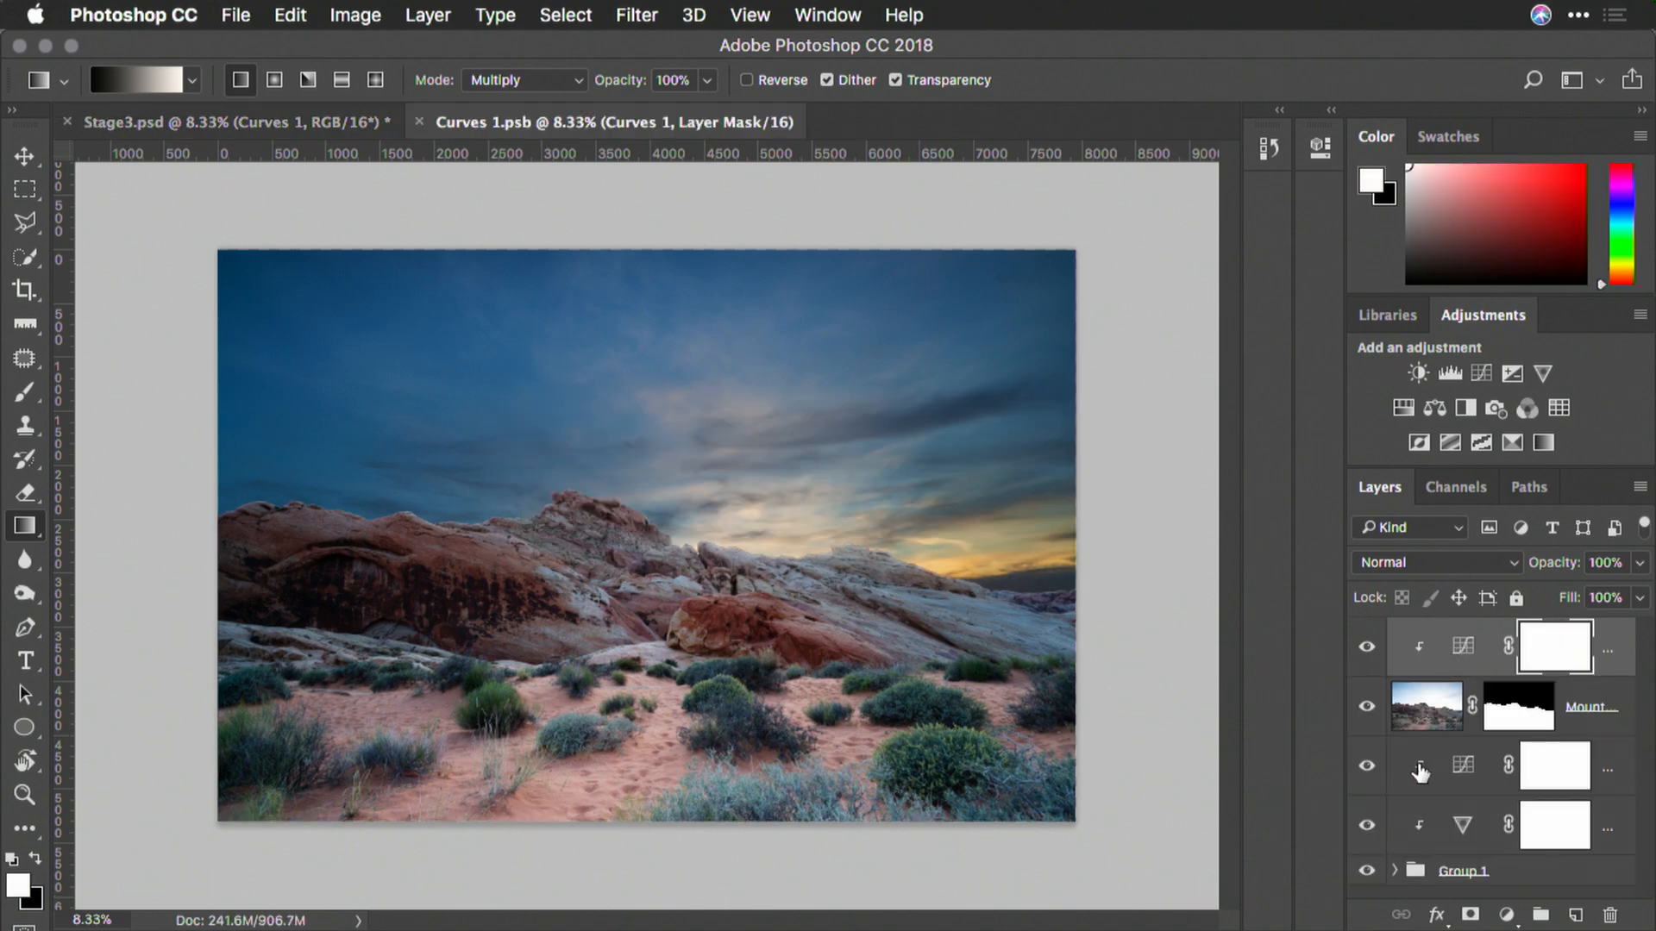
# Step: Set the Vibrance layer's Saturation to +74, then close and save Curves 1.psb
pyautogui.click(221, 122)
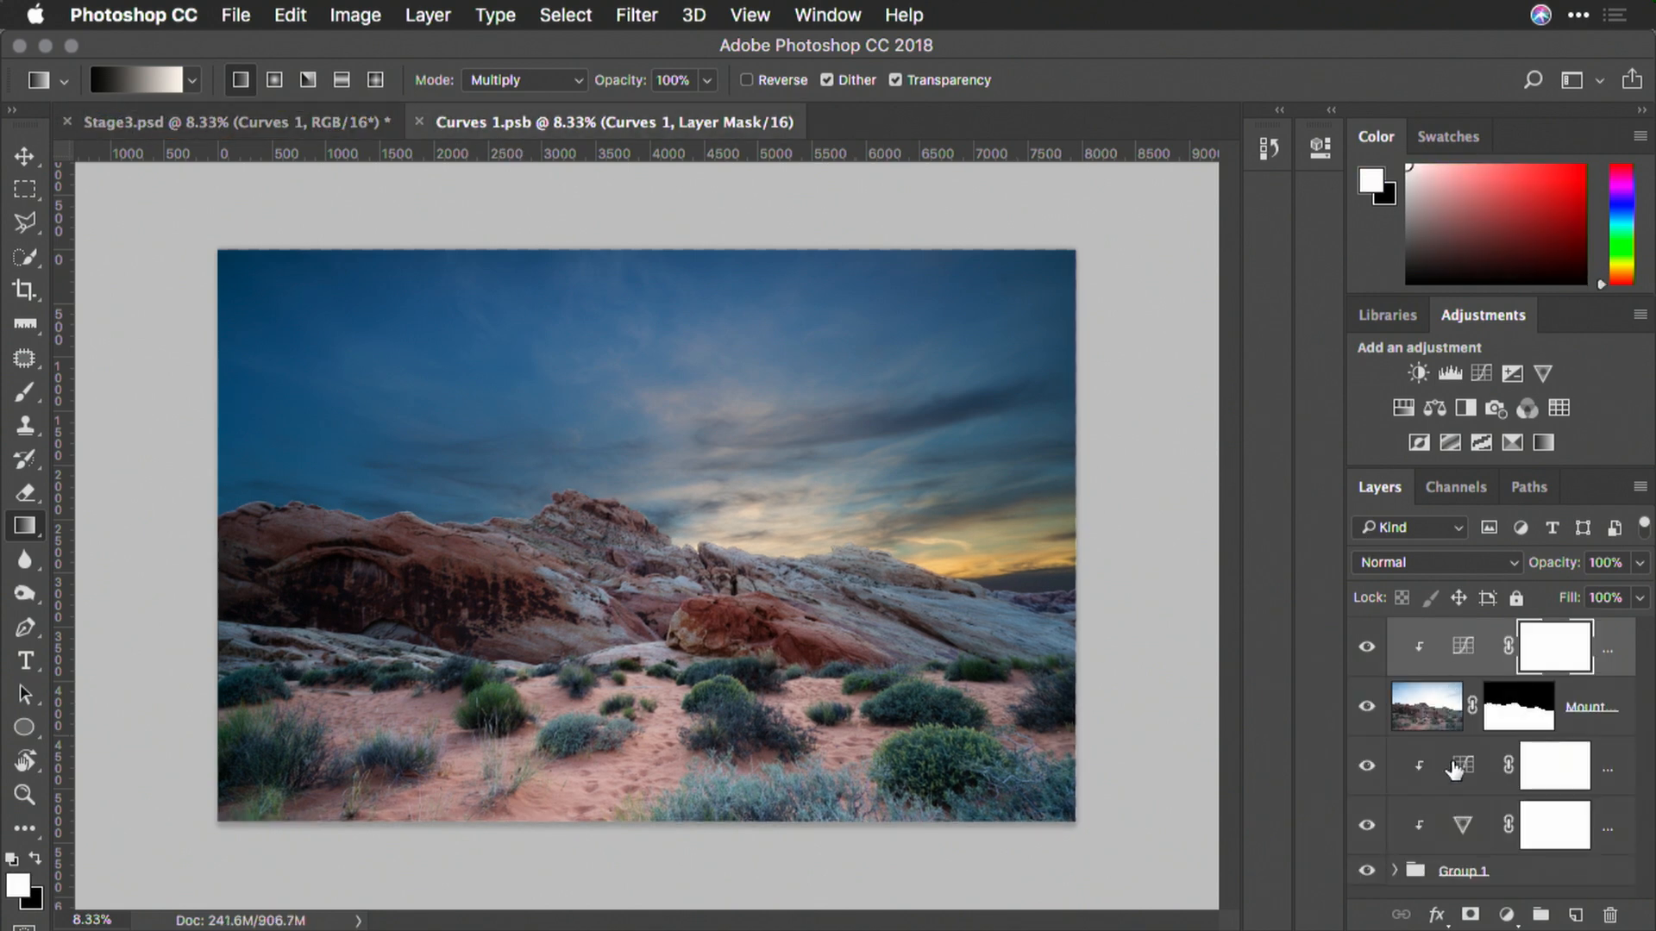
pyautogui.click(1460, 825)
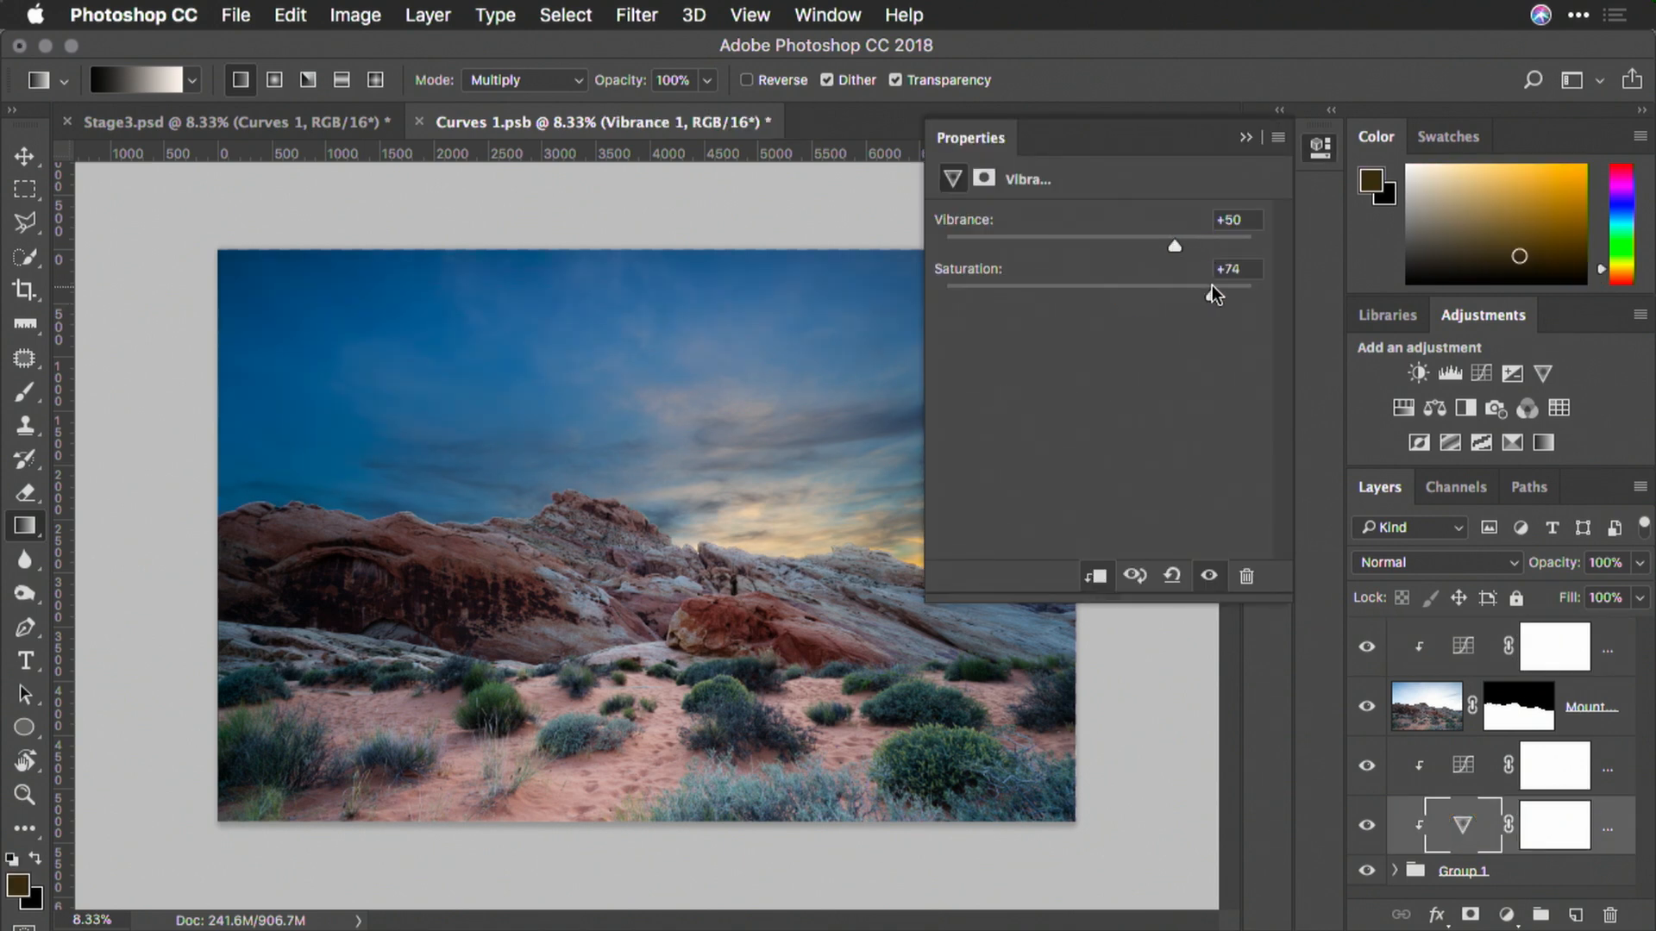
pyautogui.click(420, 122)
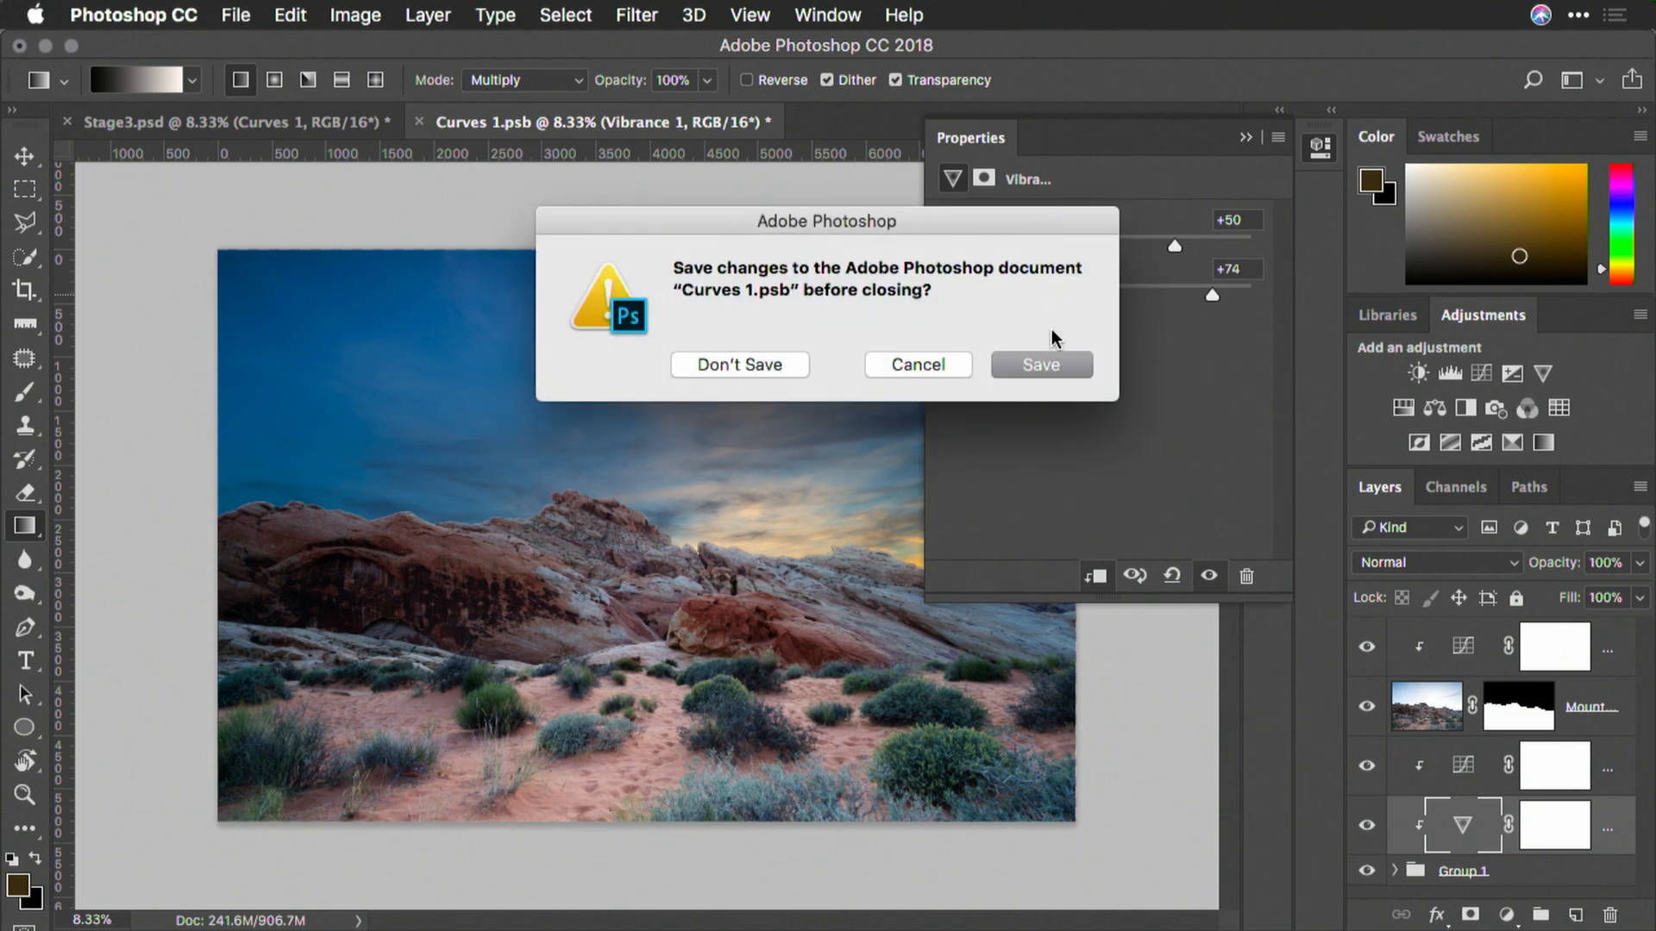
pyautogui.click(1039, 363)
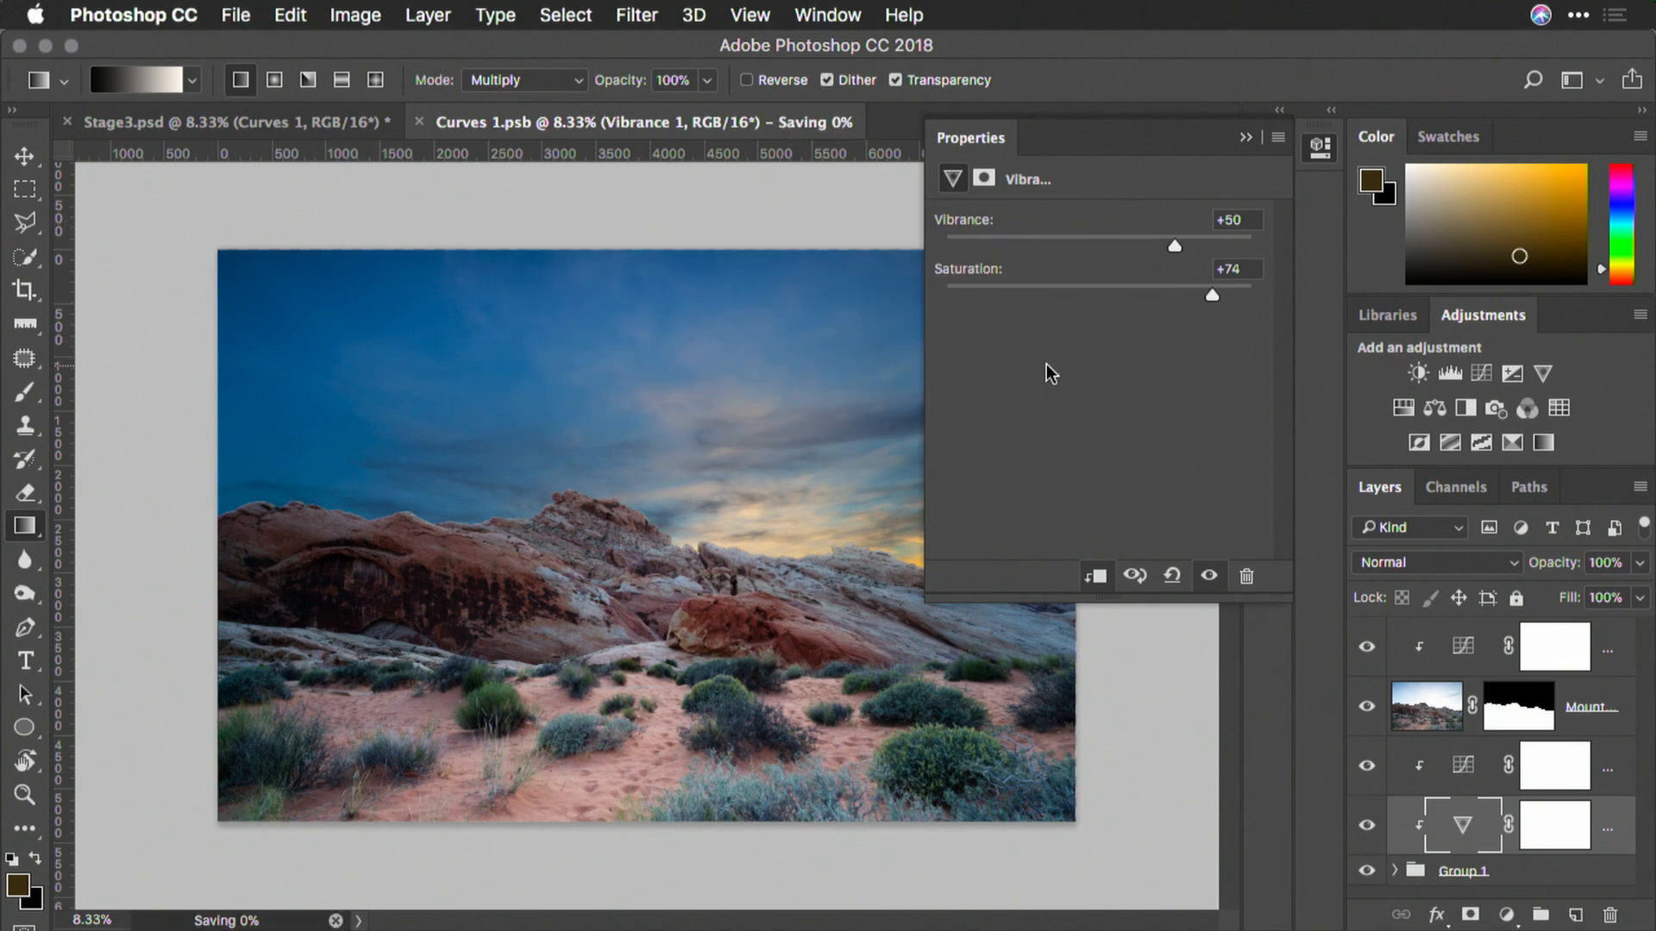
pyautogui.moveTo(492, 197)
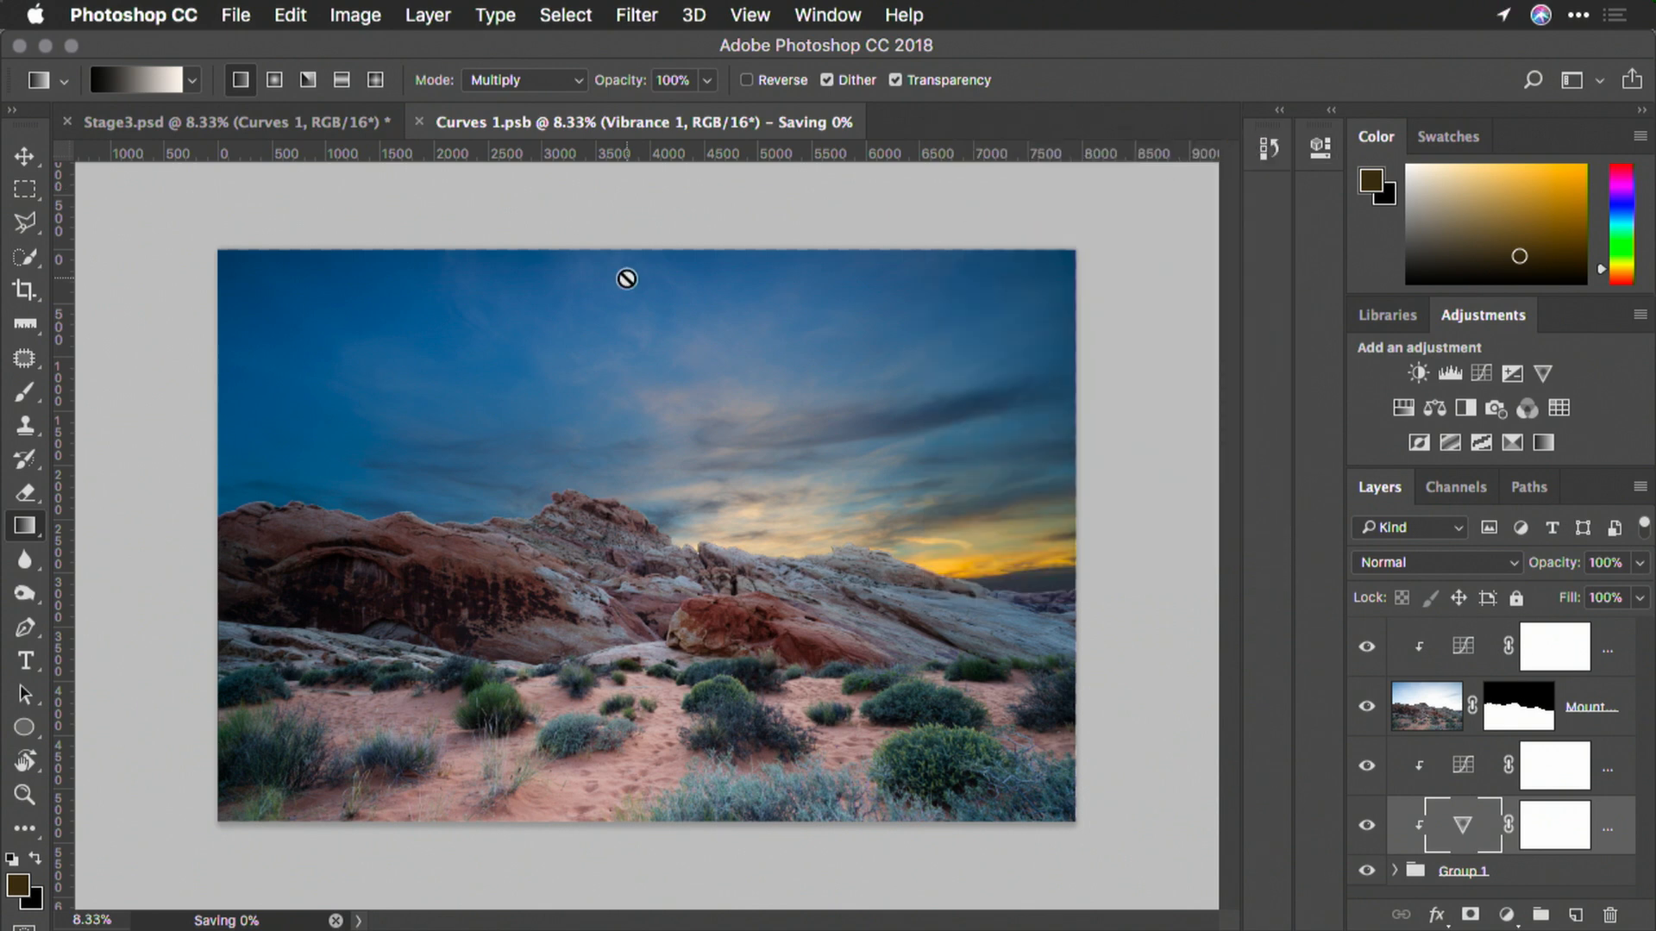
pyautogui.moveTo(465, 142)
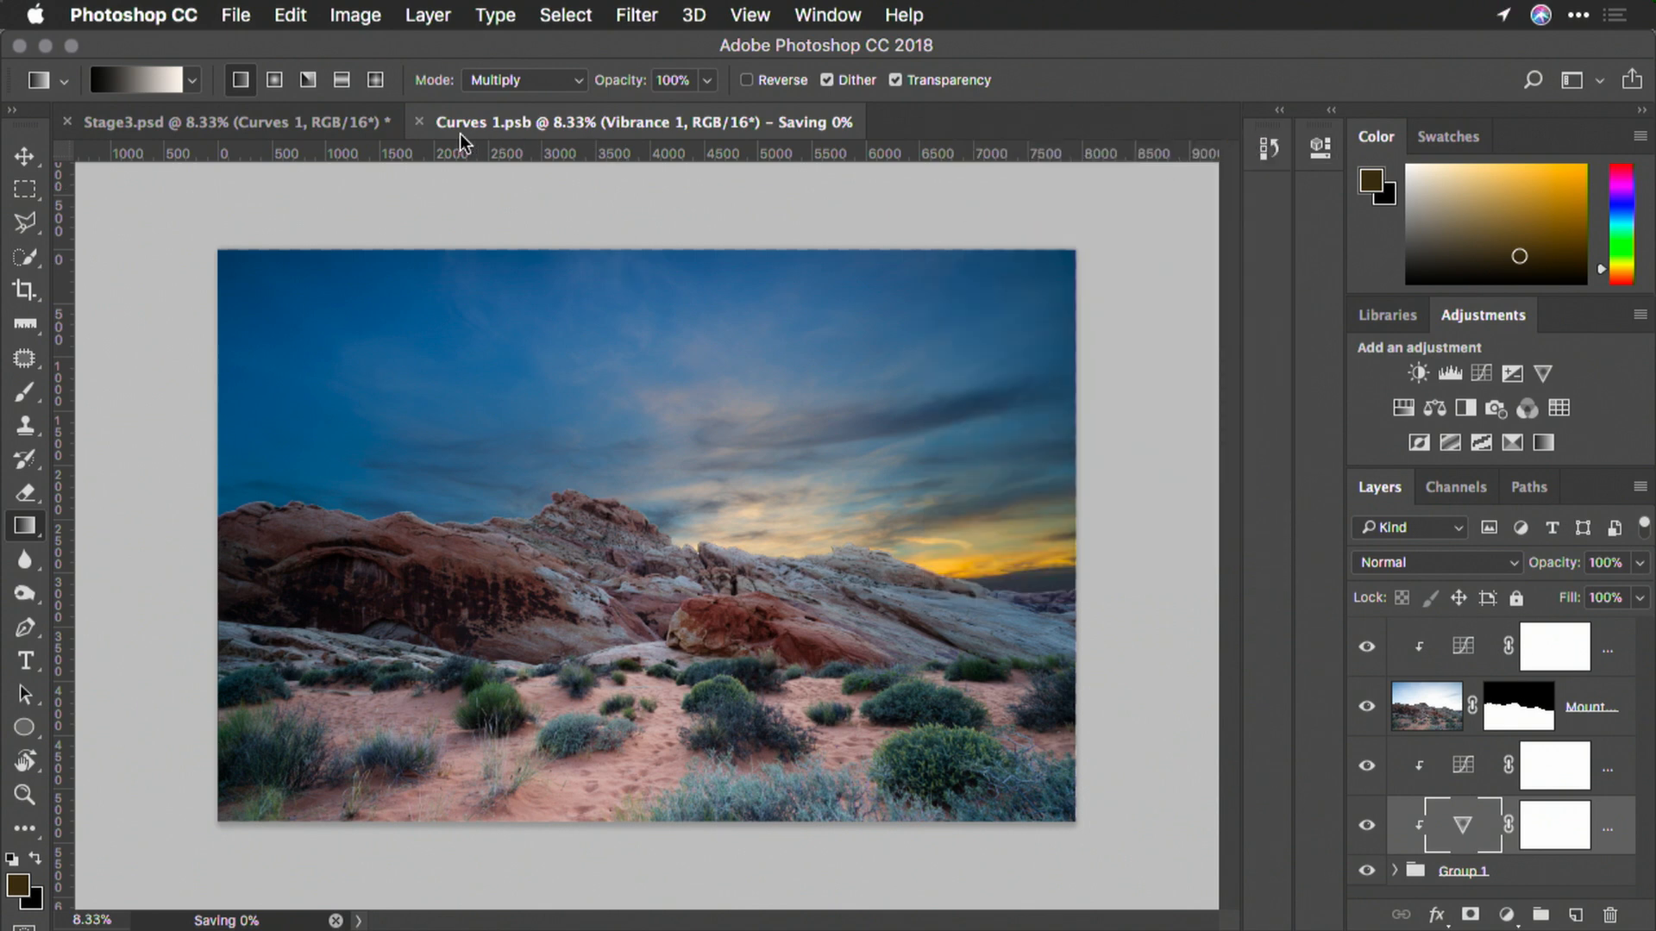
pyautogui.moveTo(433, 132)
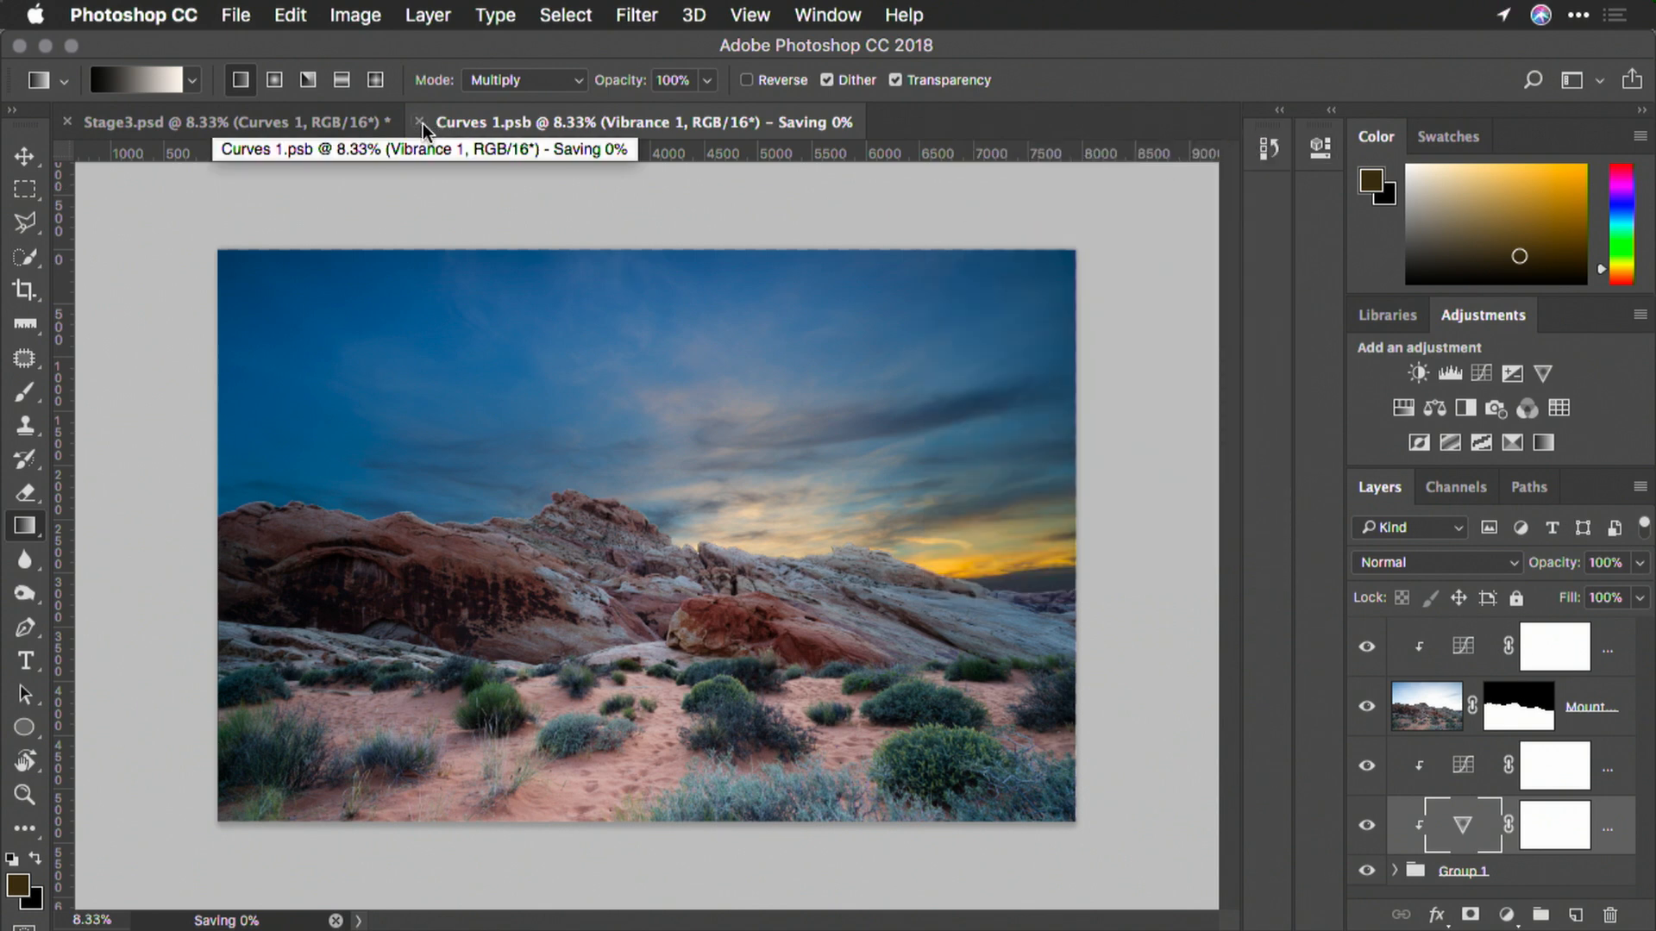
# Step: Return to Stage3.psd with the updated smart object and launch the Camera Raw Filter
pyautogui.click(420, 121)
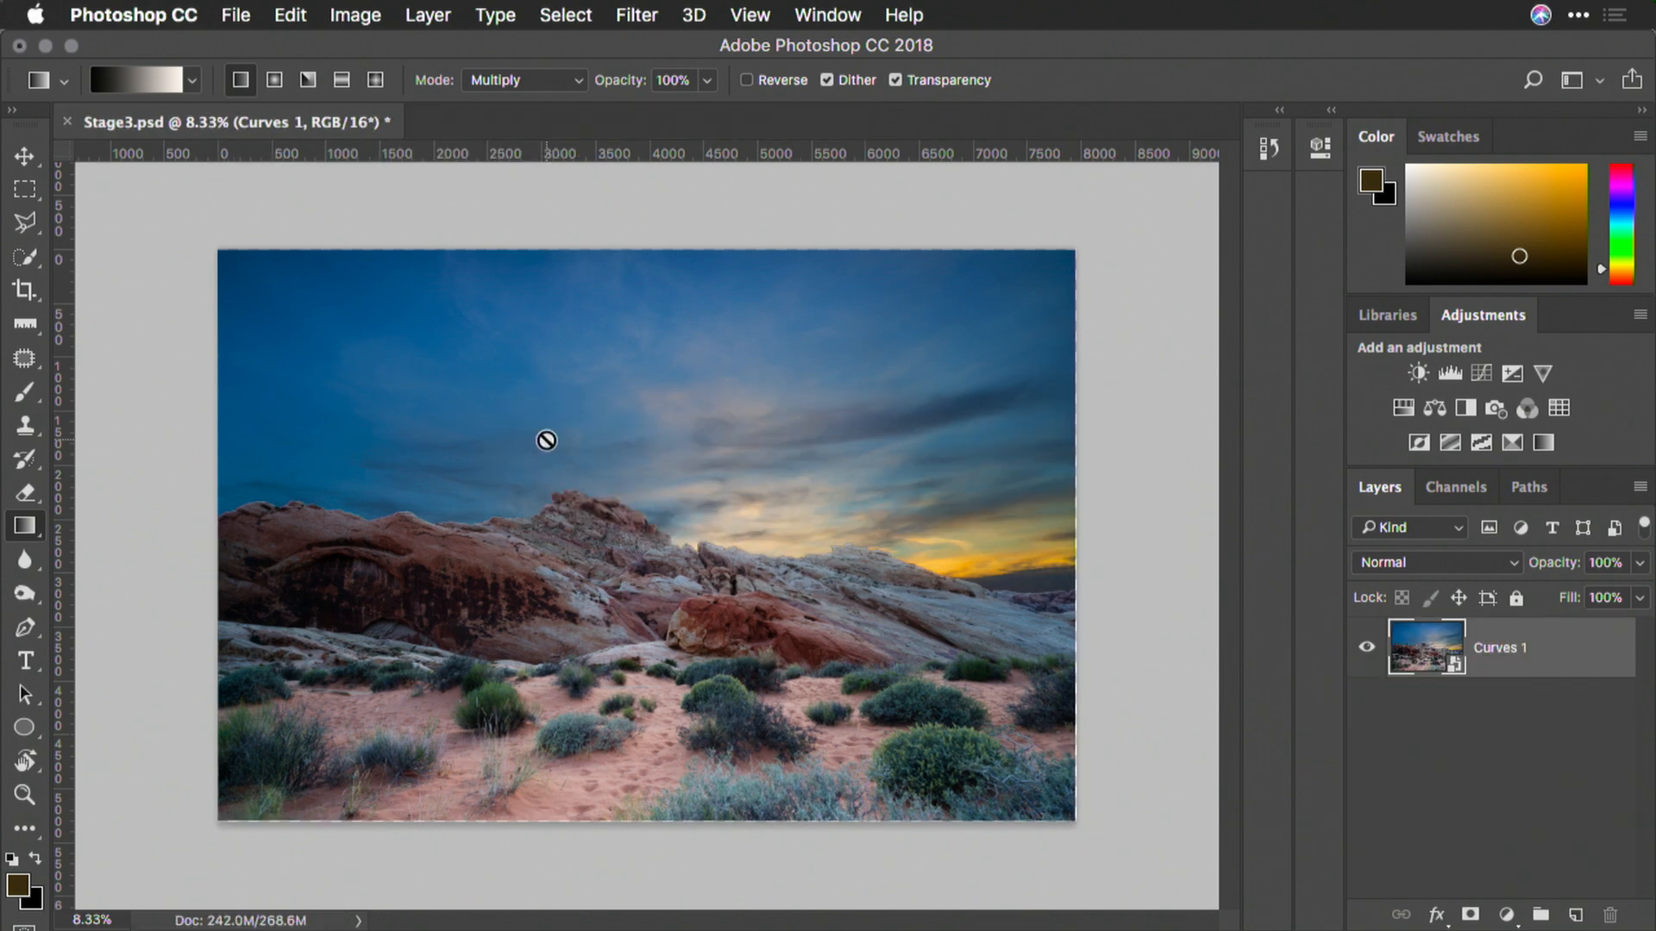
pyautogui.moveTo(320, 167)
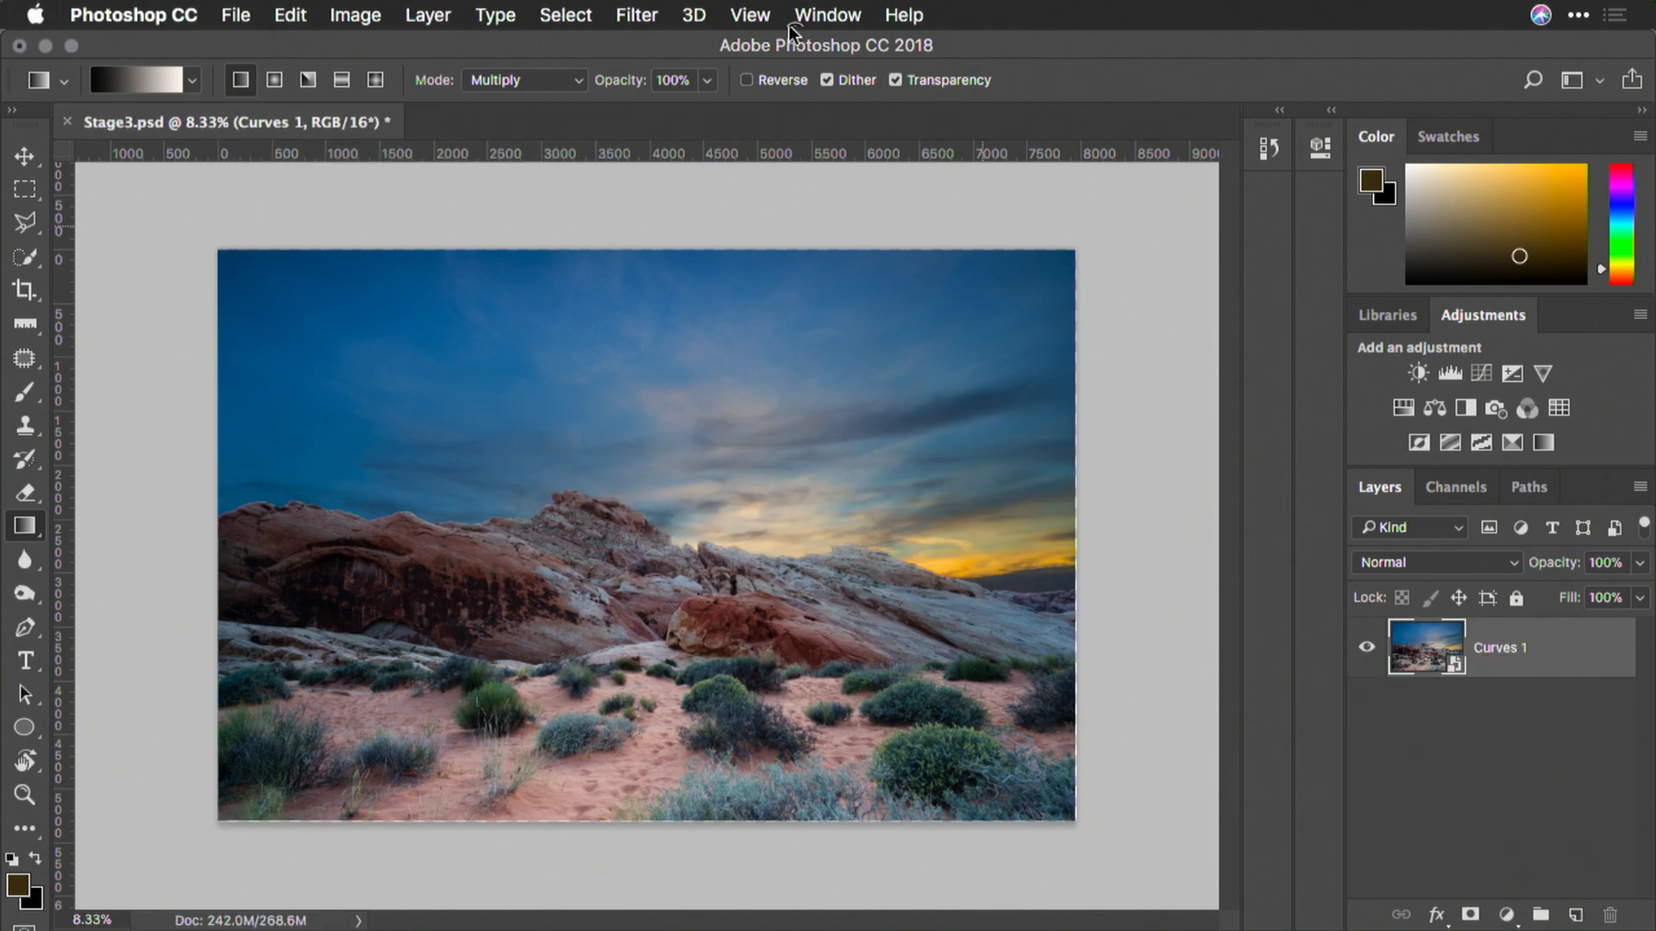
pyautogui.click(635, 14)
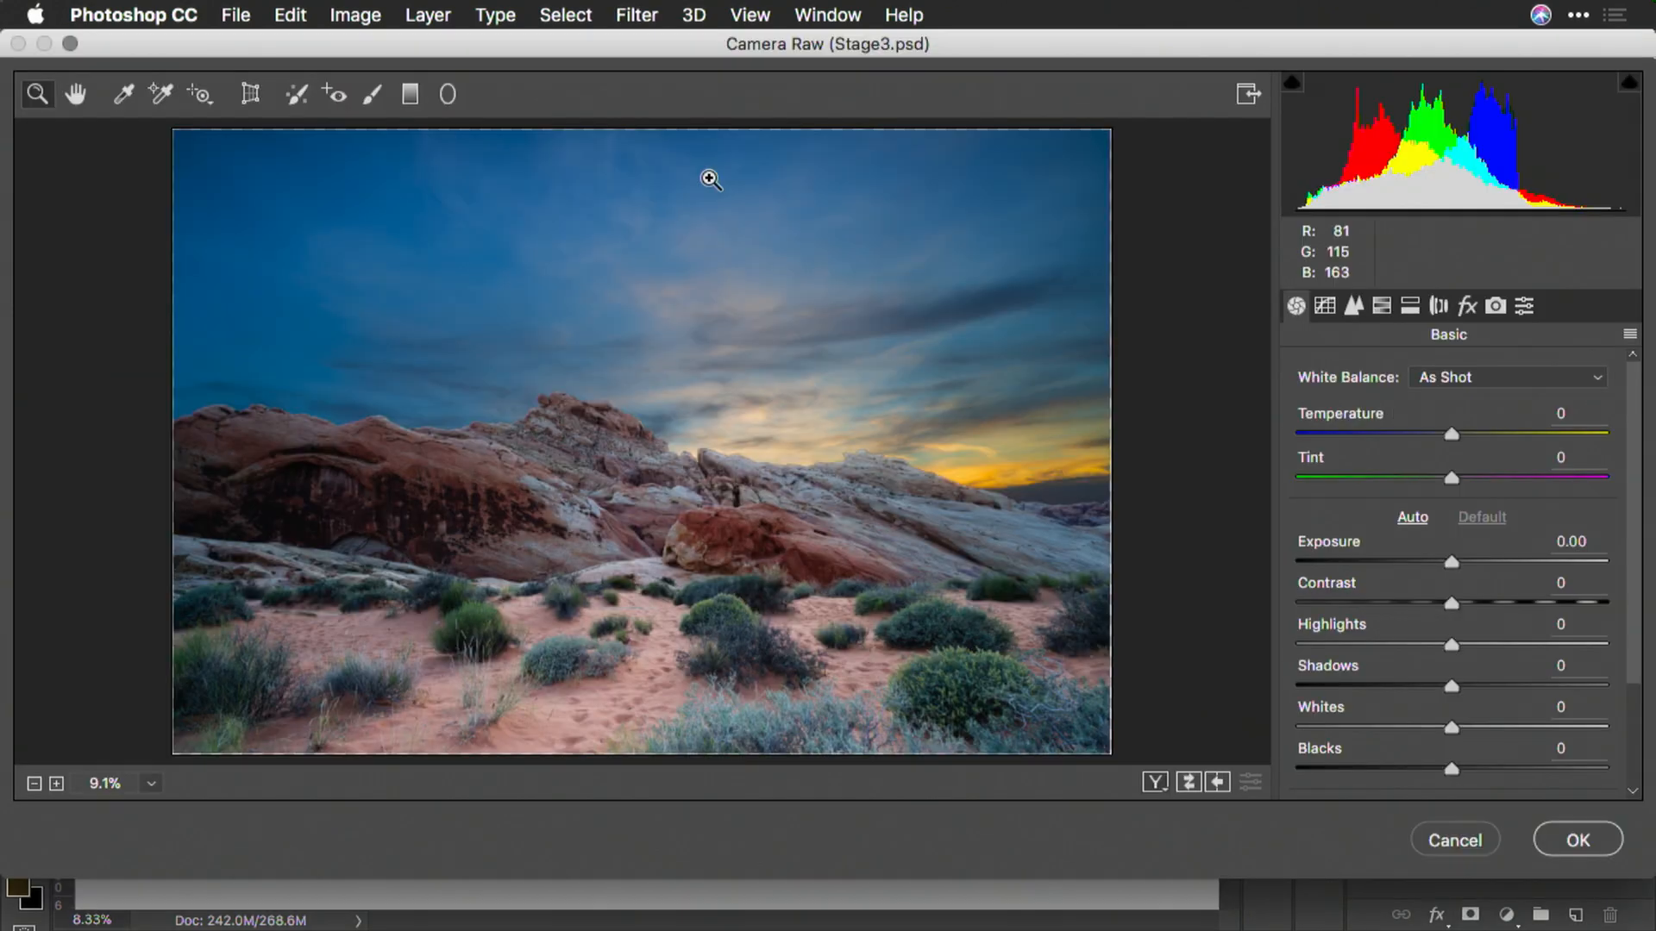
pyautogui.moveTo(1497, 642)
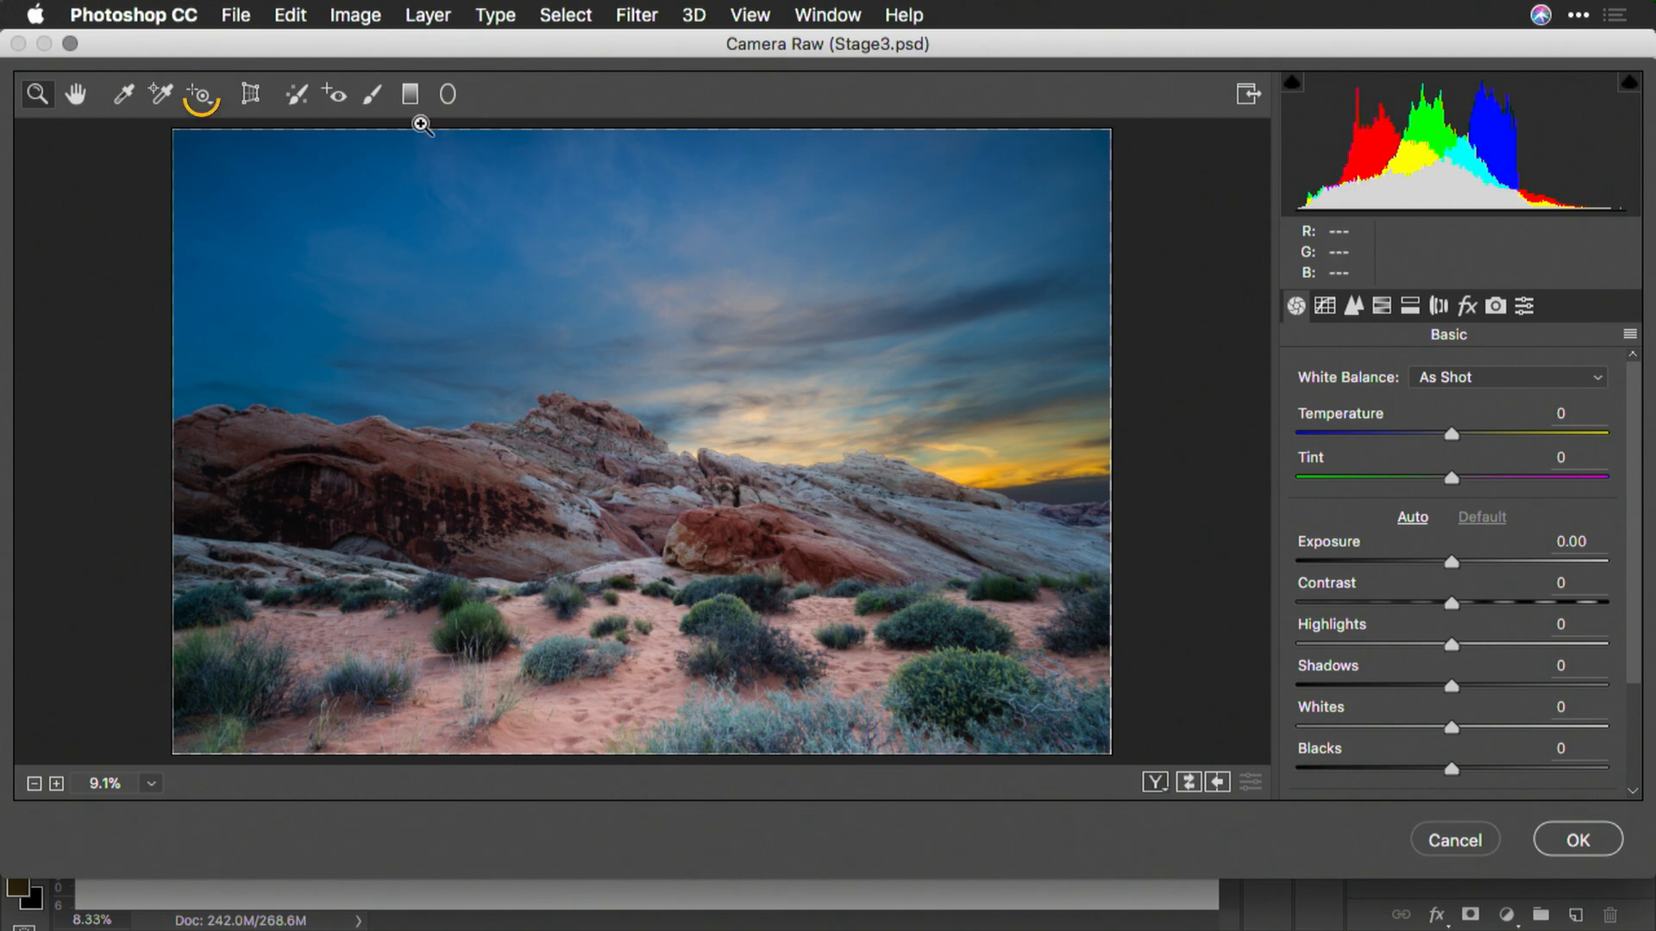
# Step: Boost saturation of Reds +41, Oranges +43, Yellows +6, and shift hue of Aquas −11, Blues +3, Purples +2
pyautogui.click(201, 94)
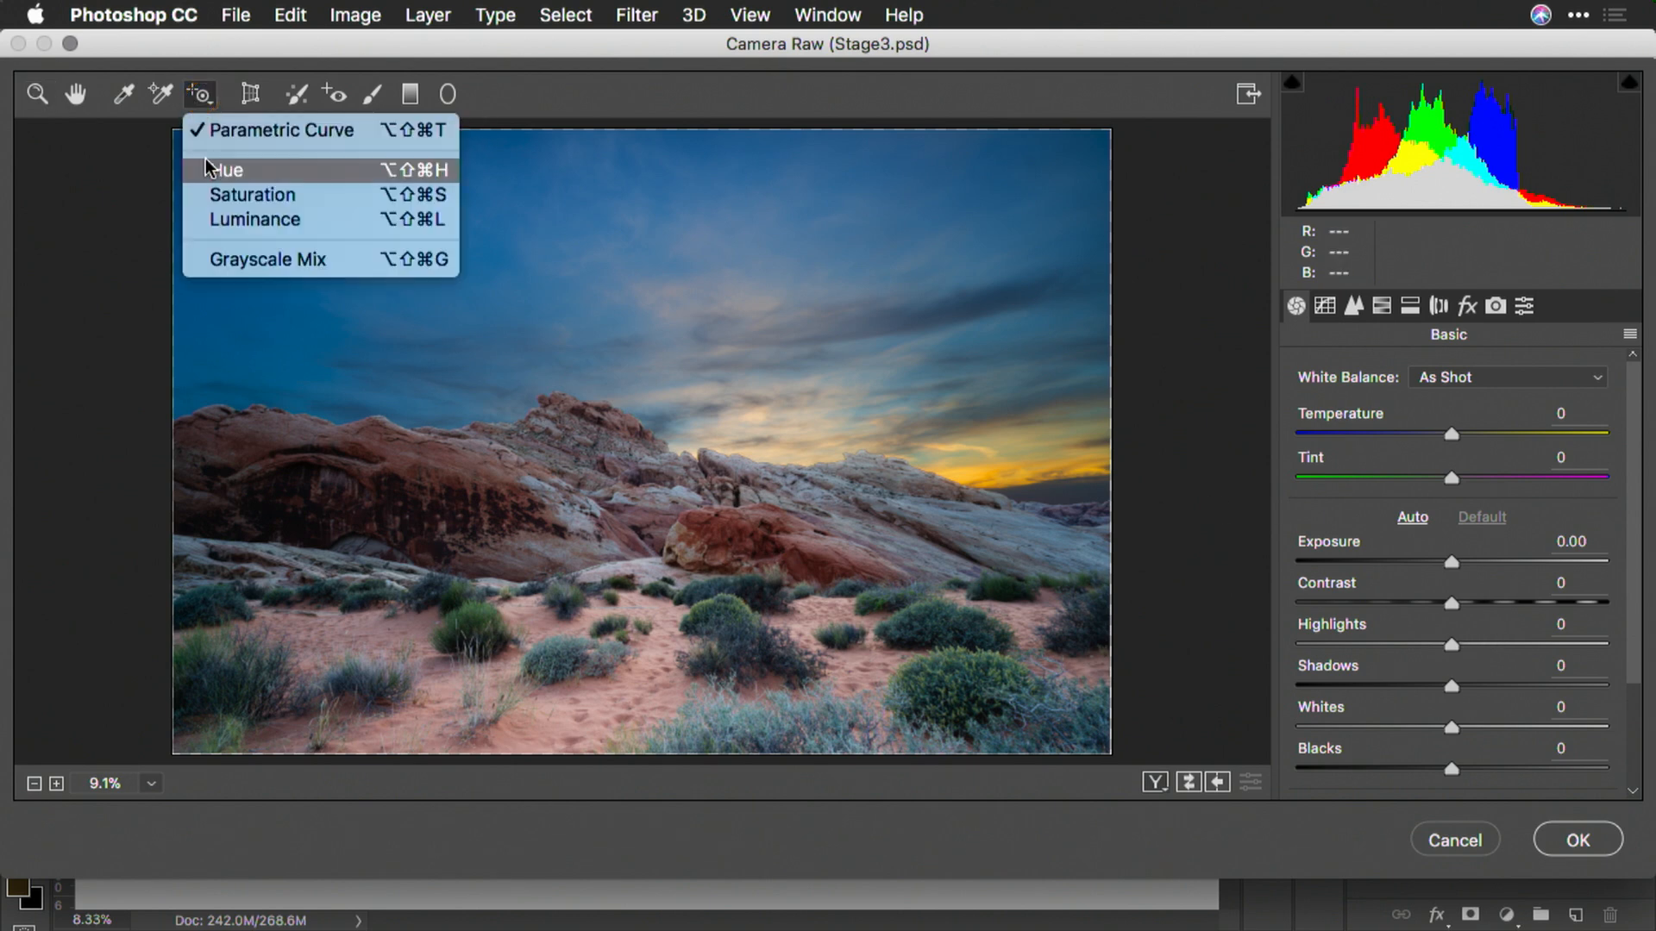
pyautogui.click(226, 170)
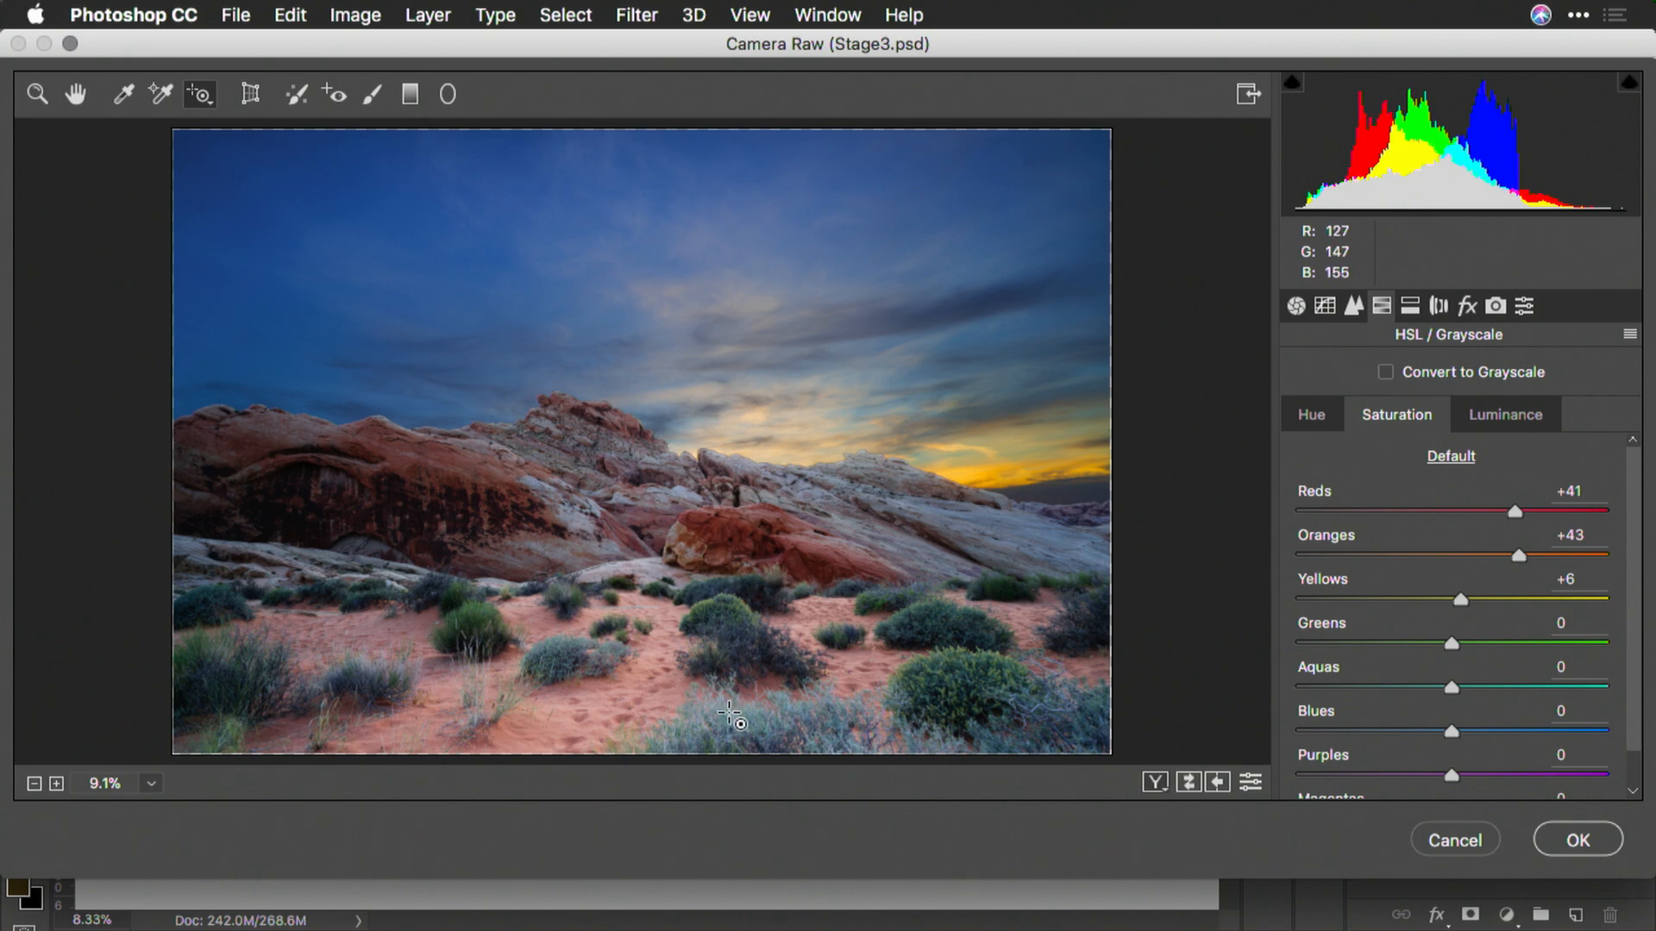
pyautogui.click(199, 94)
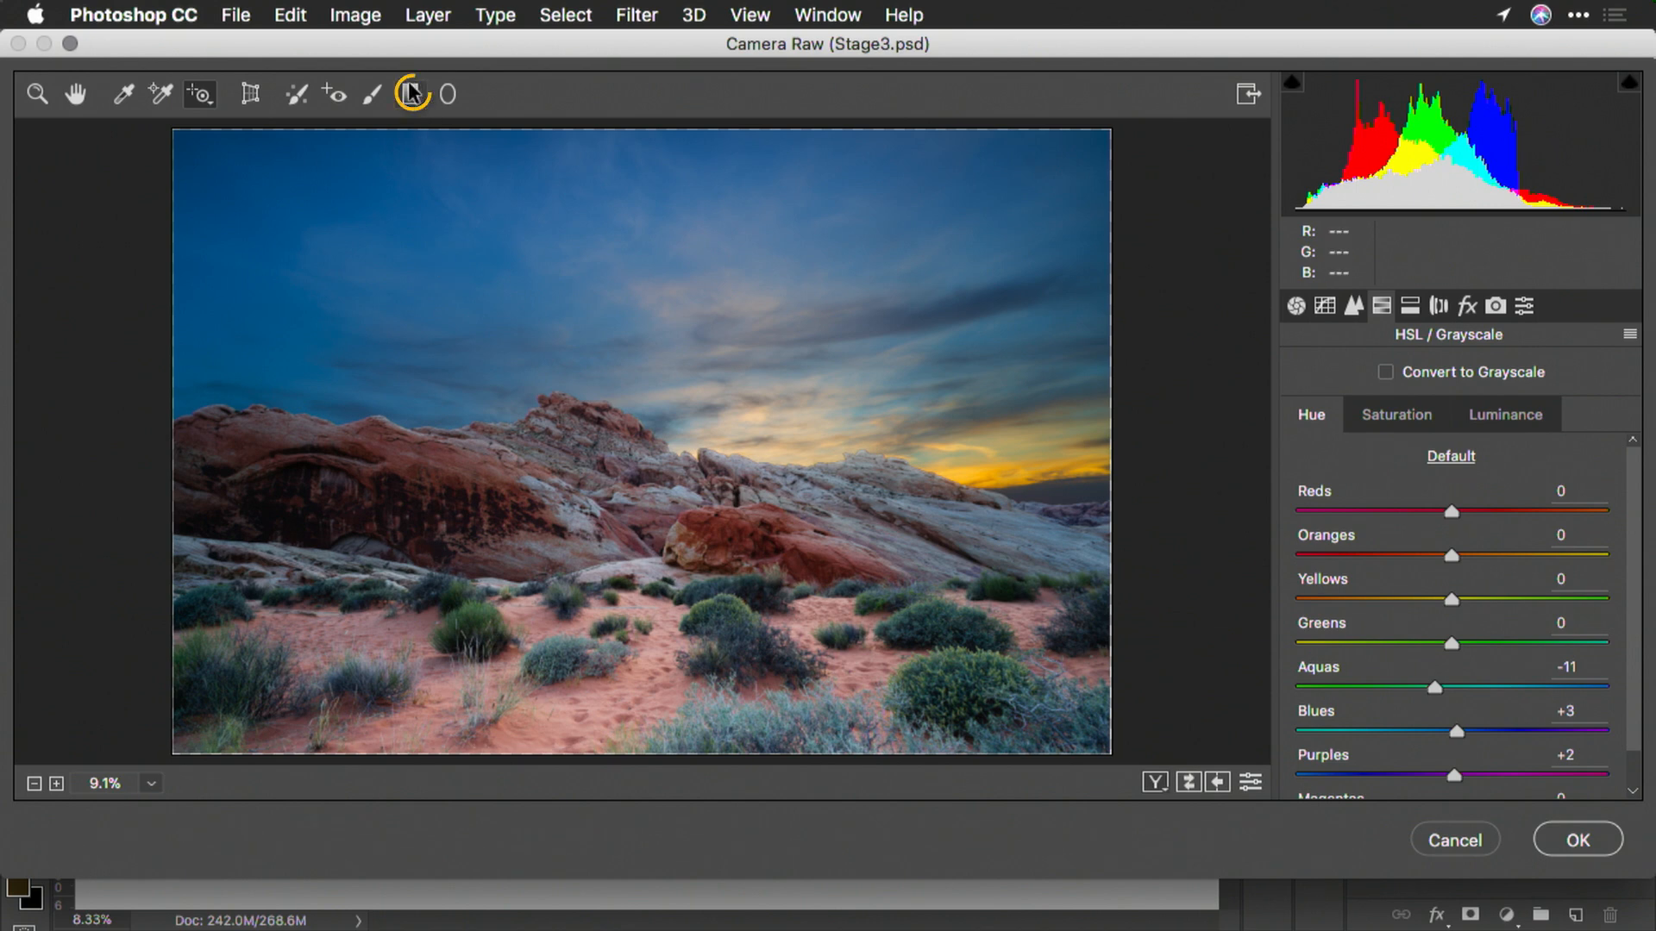
# Step: Drag a graduated filter over the sky with Exposure −0.70 and Highlights −6
pyautogui.click(411, 94)
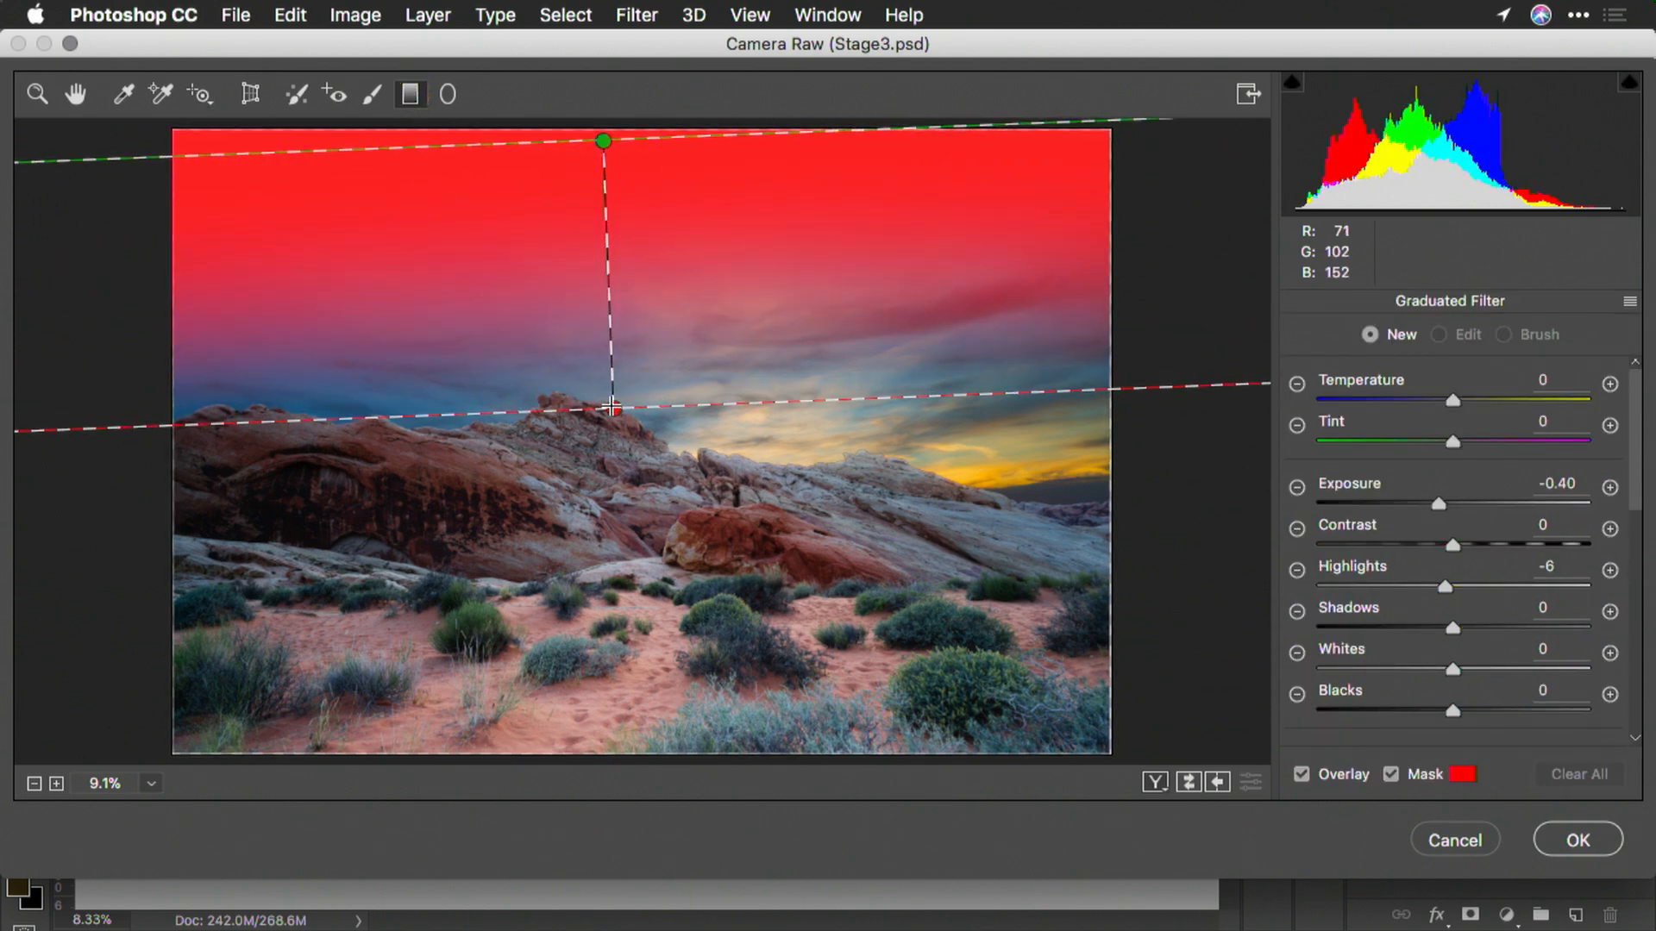
pyautogui.click(1391, 774)
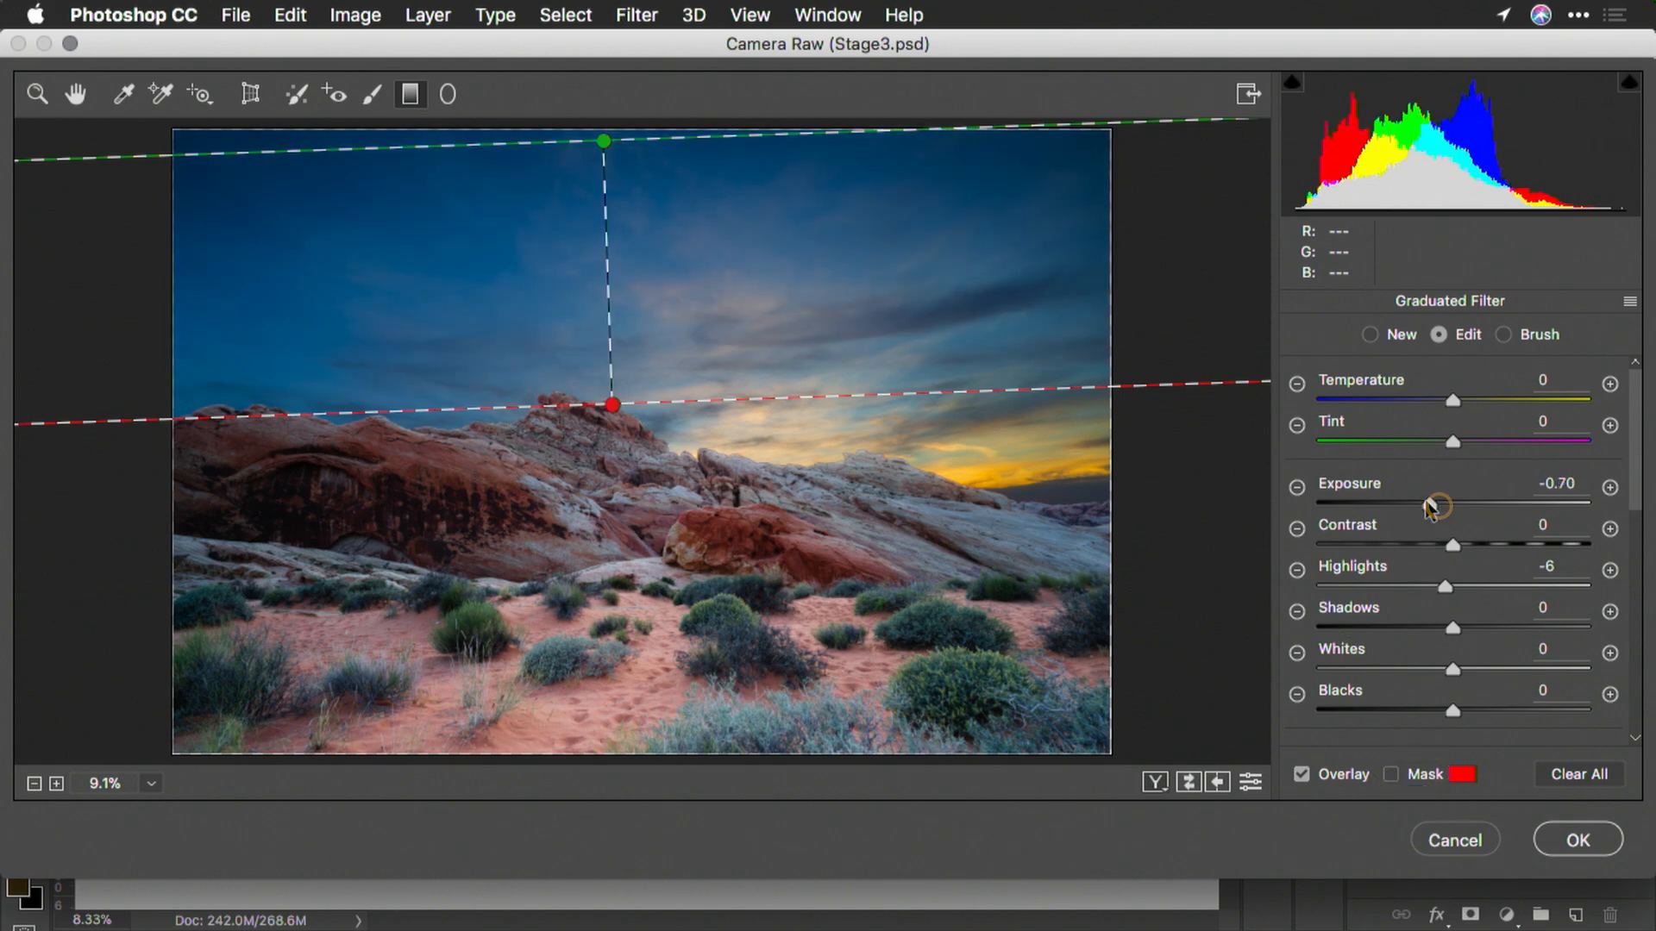
pyautogui.doubleClick(1557, 484)
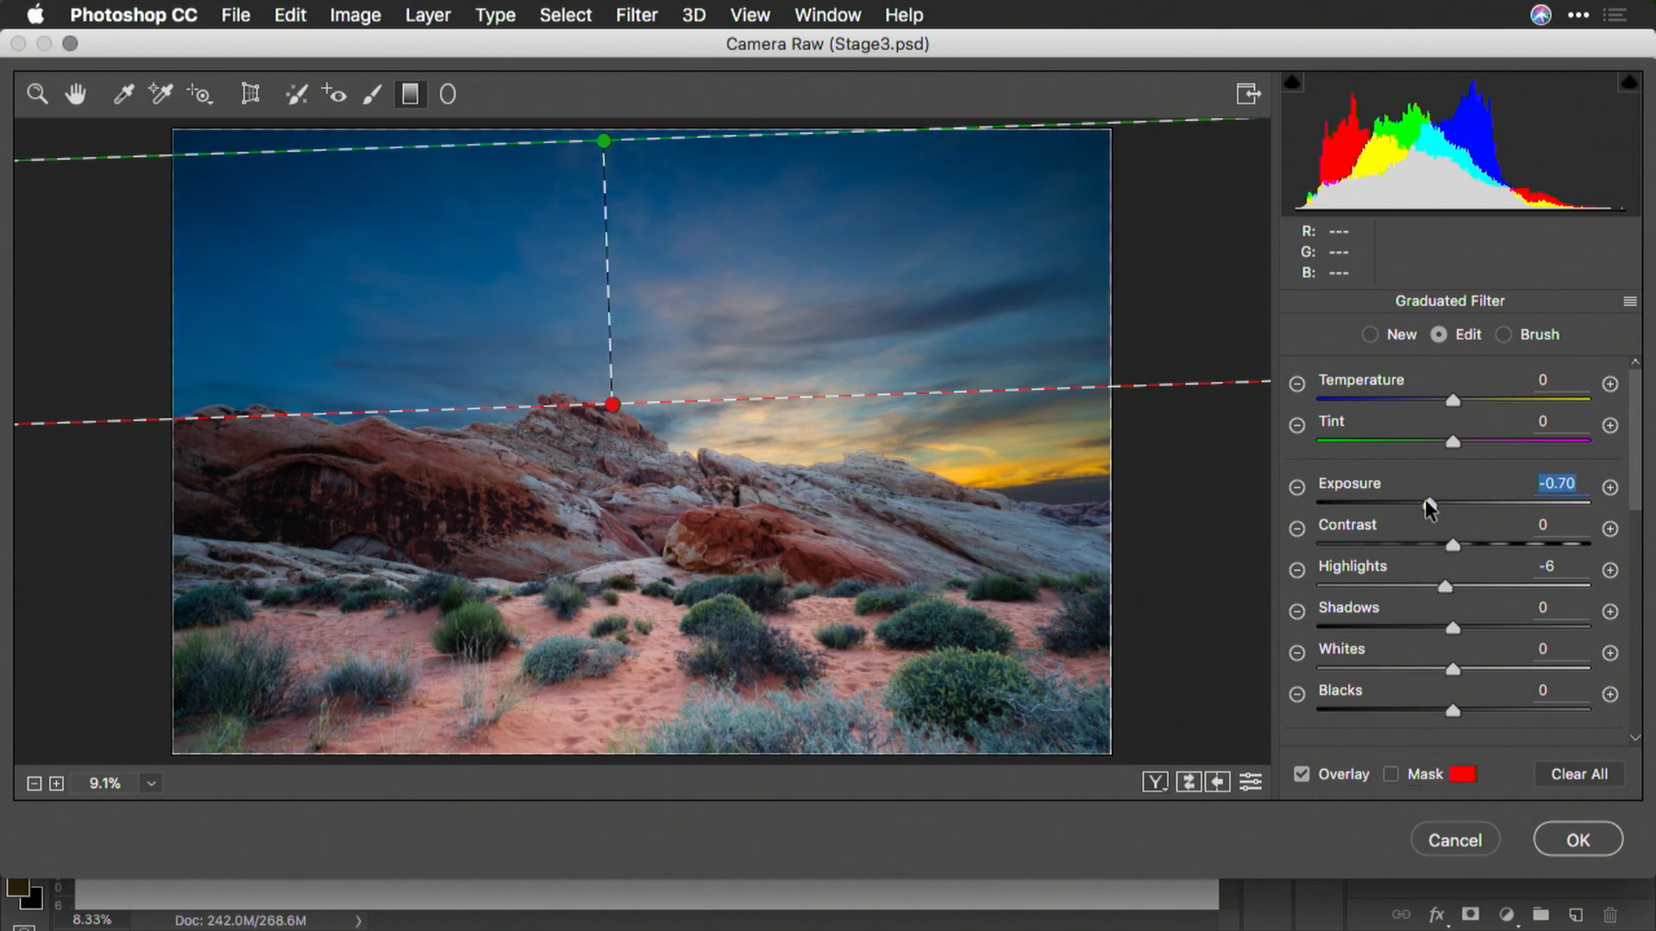
pyautogui.moveTo(280, 97)
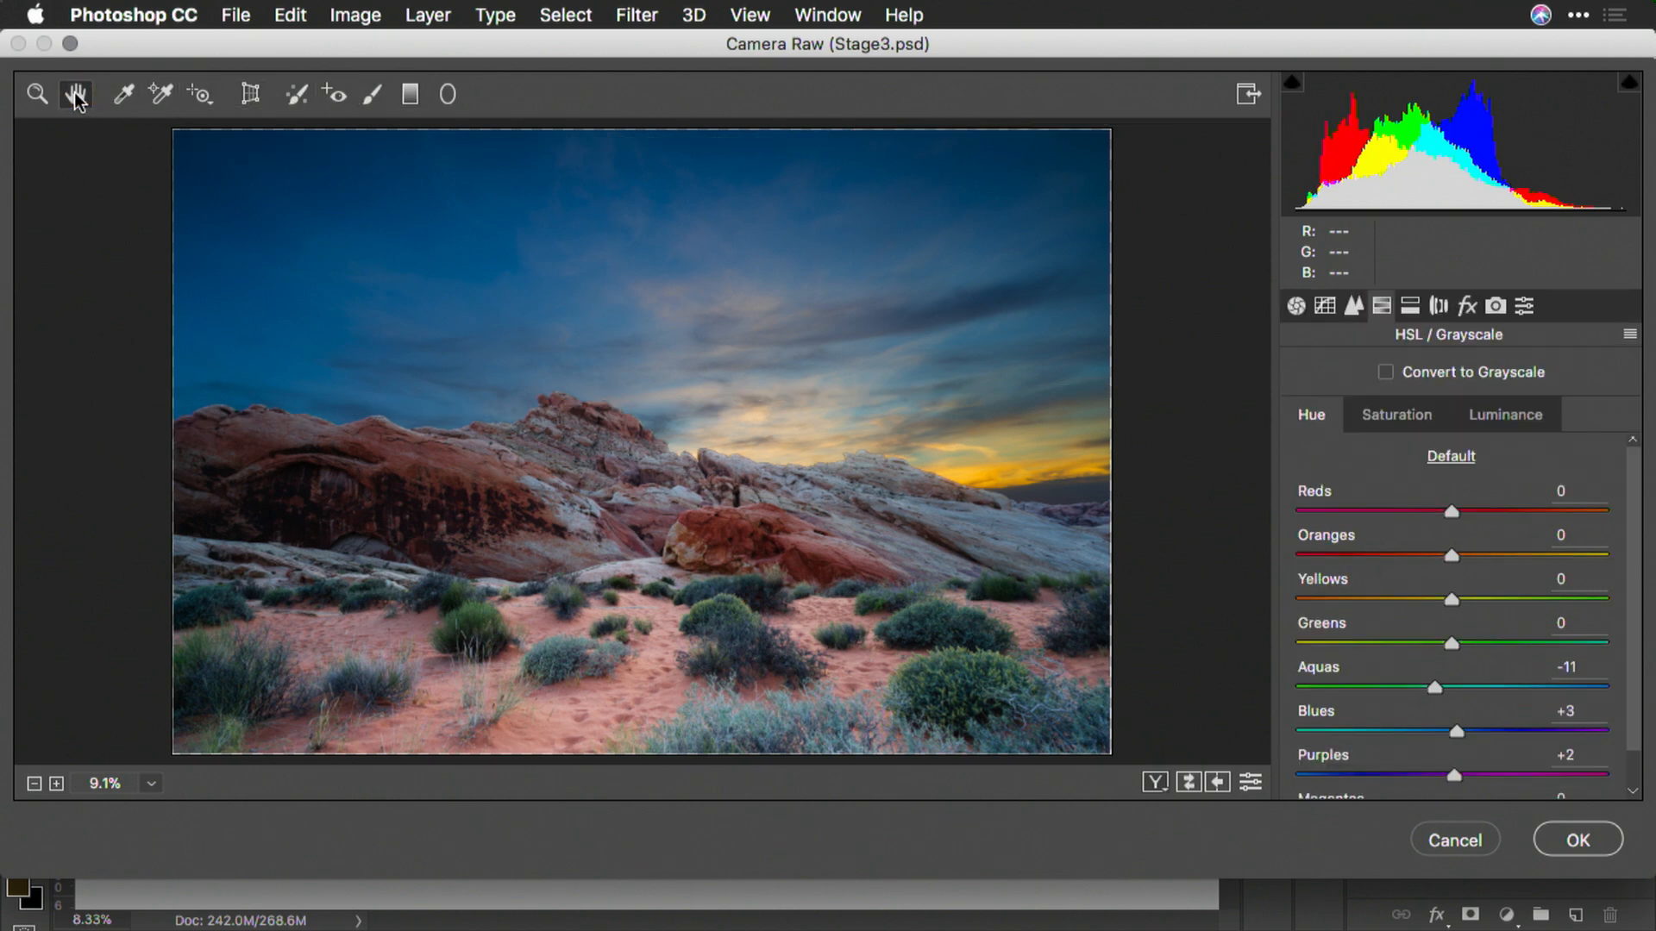
# Step: Add Dehaze +9, a −13 vignette and sharpening 49 with masking 67, then apply Camera Raw
pyautogui.click(1467, 306)
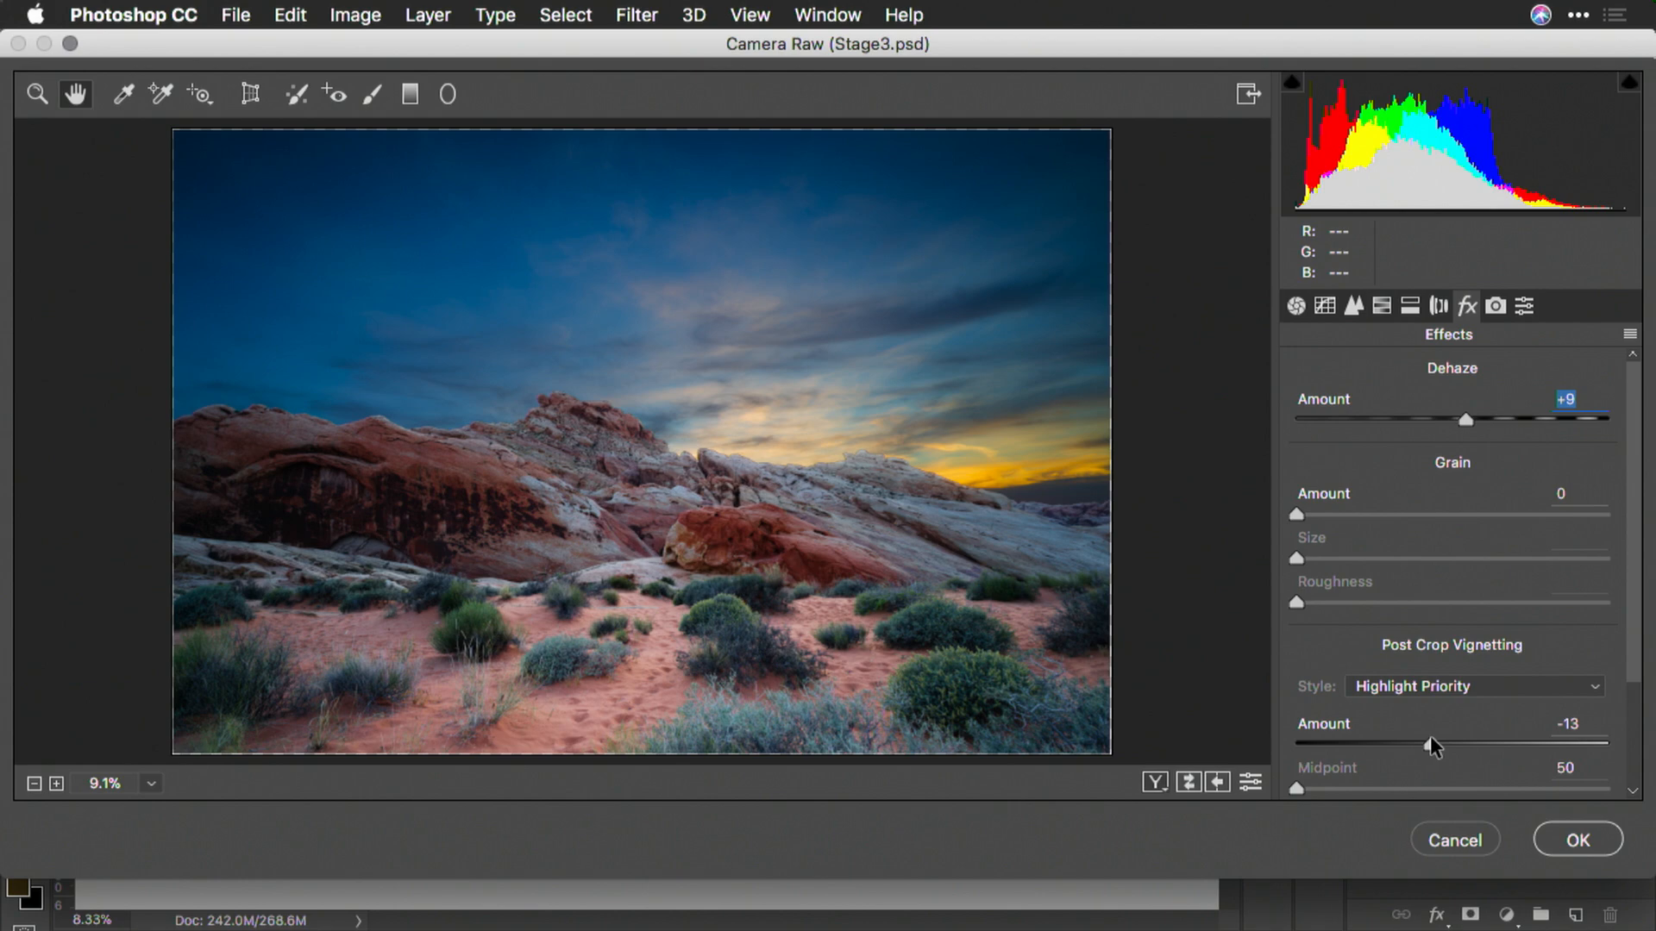
pyautogui.click(1354, 306)
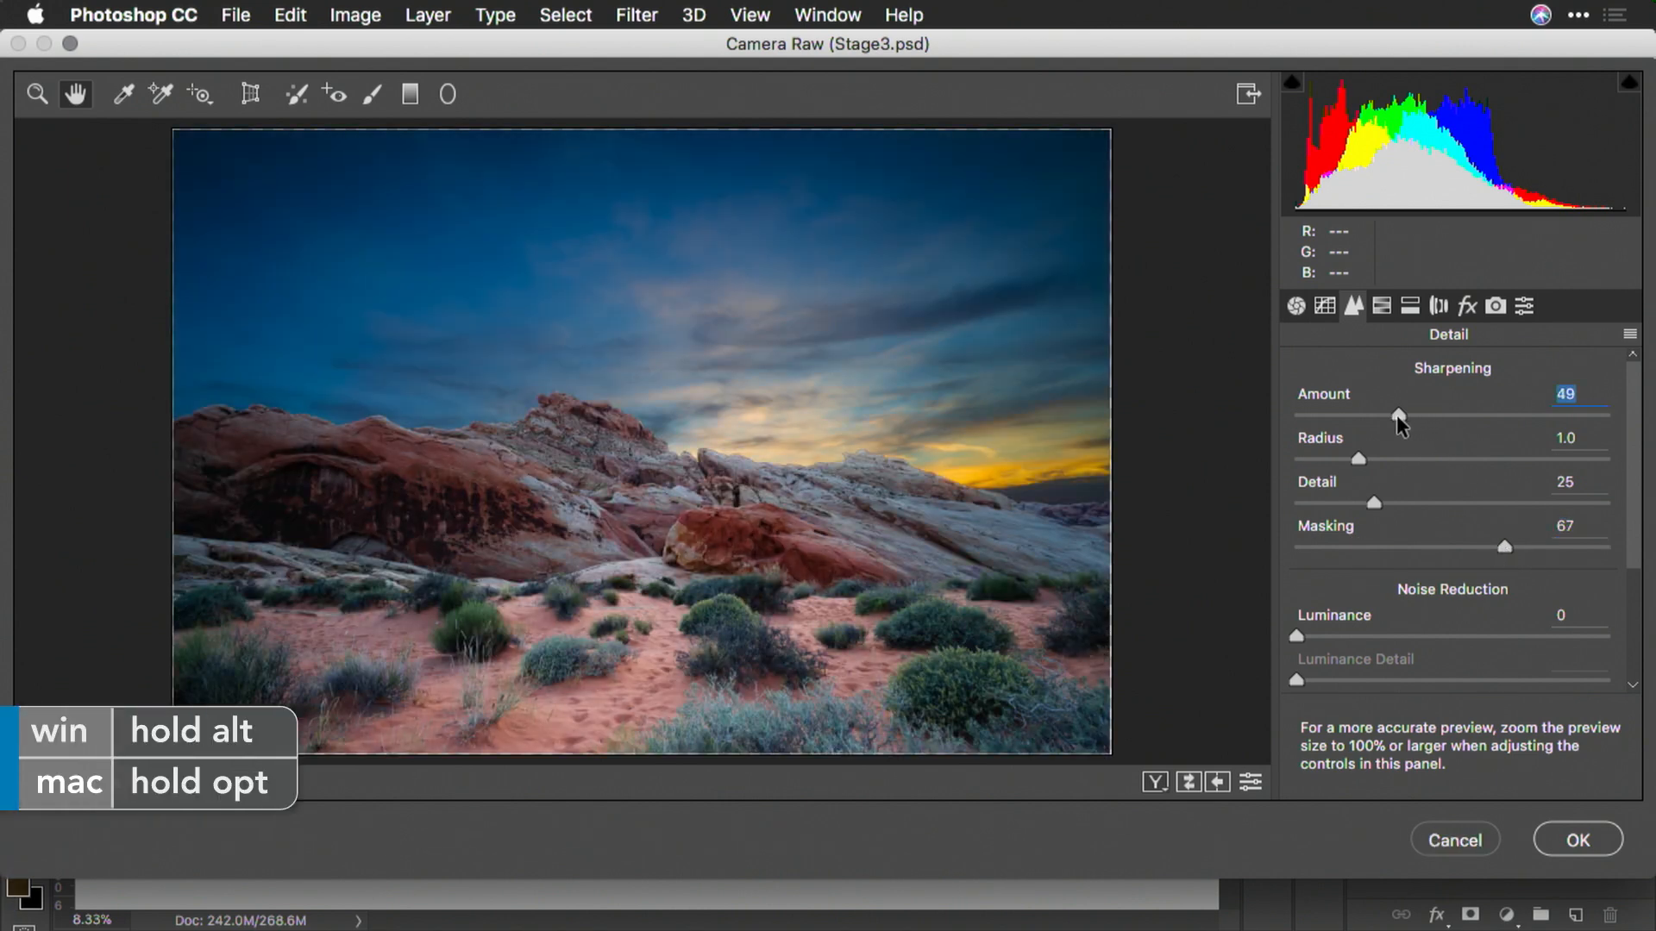
pyautogui.click(1576, 839)
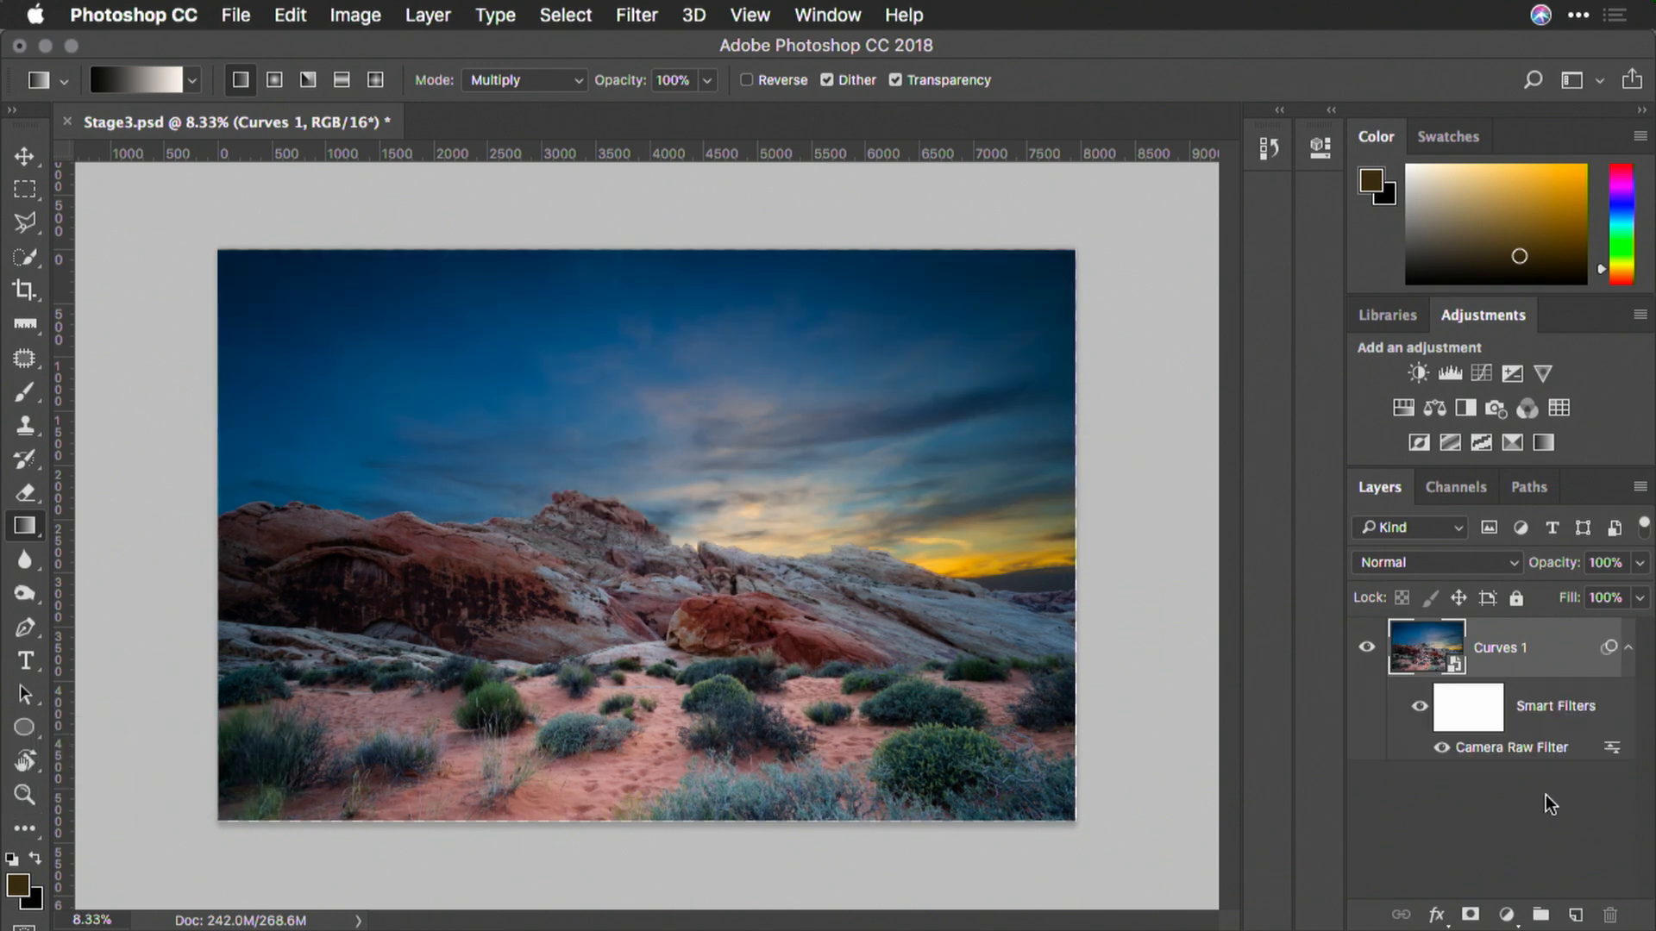
pyautogui.moveTo(1429, 647)
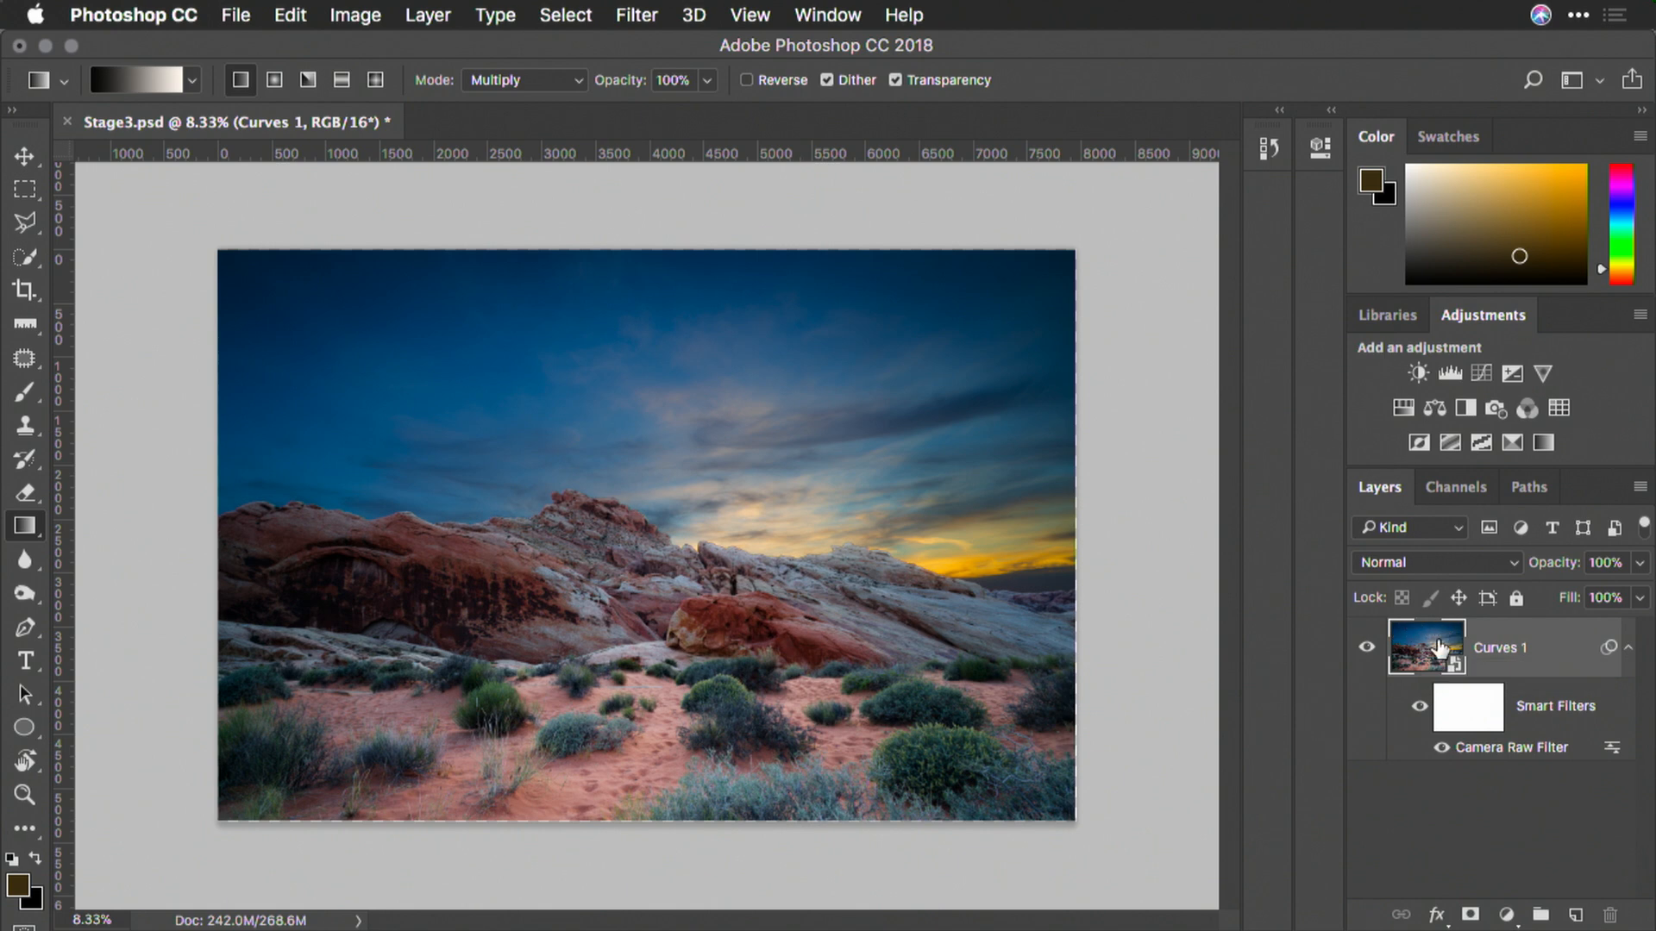
pyautogui.moveTo(1448, 652)
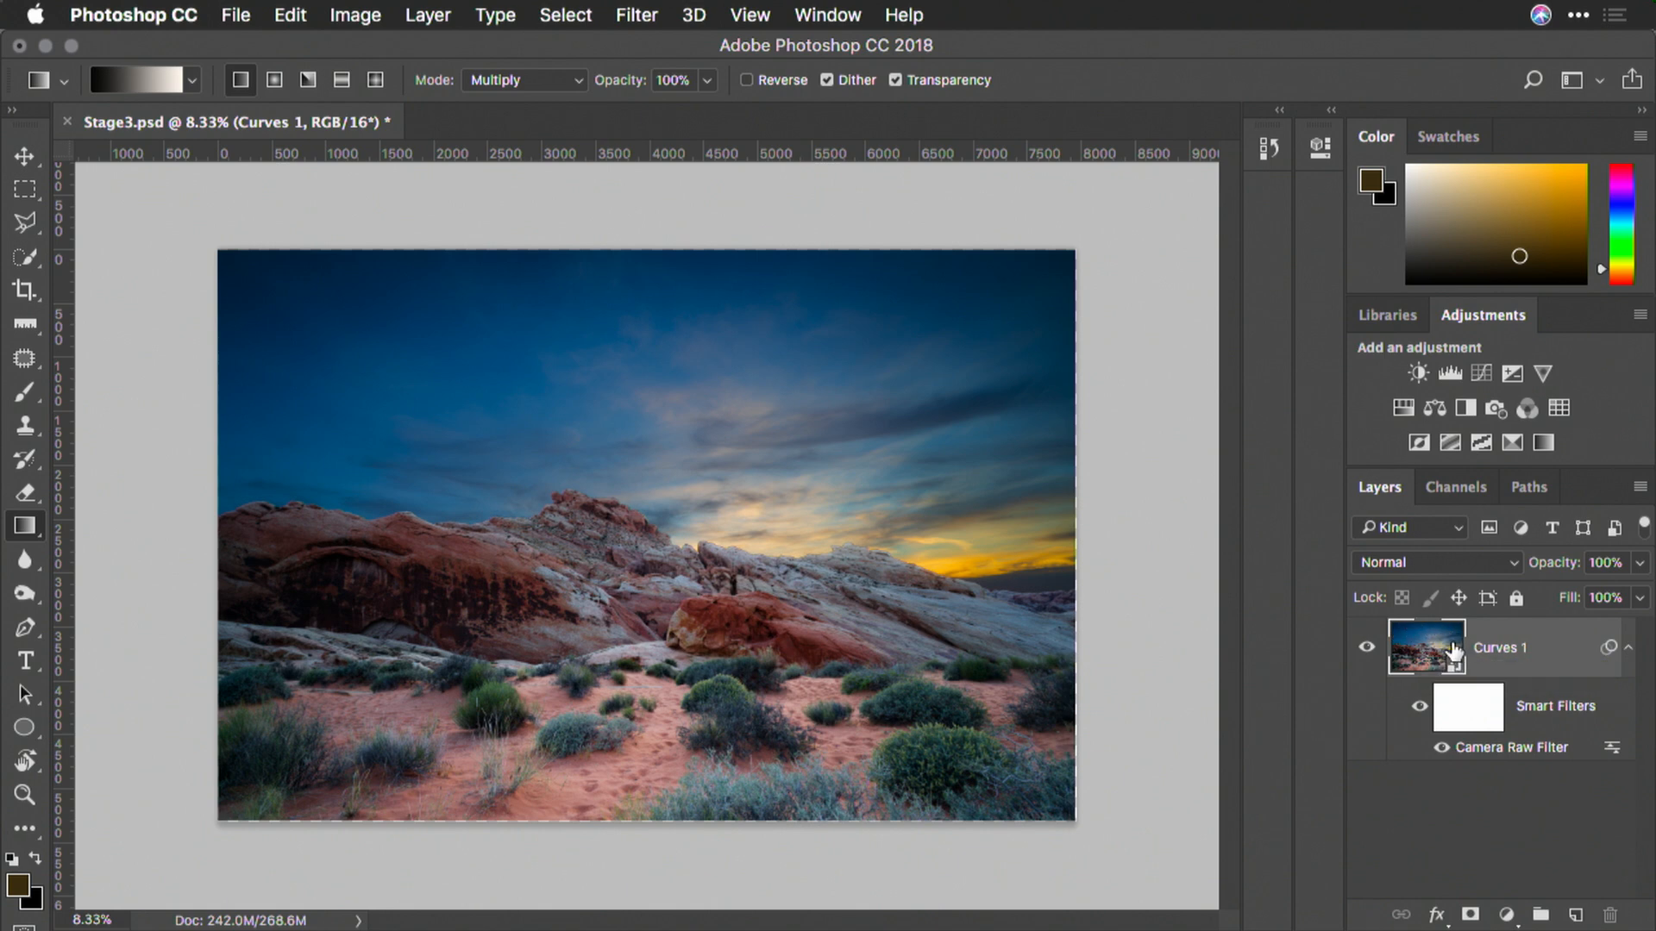
pyautogui.moveTo(1426, 648)
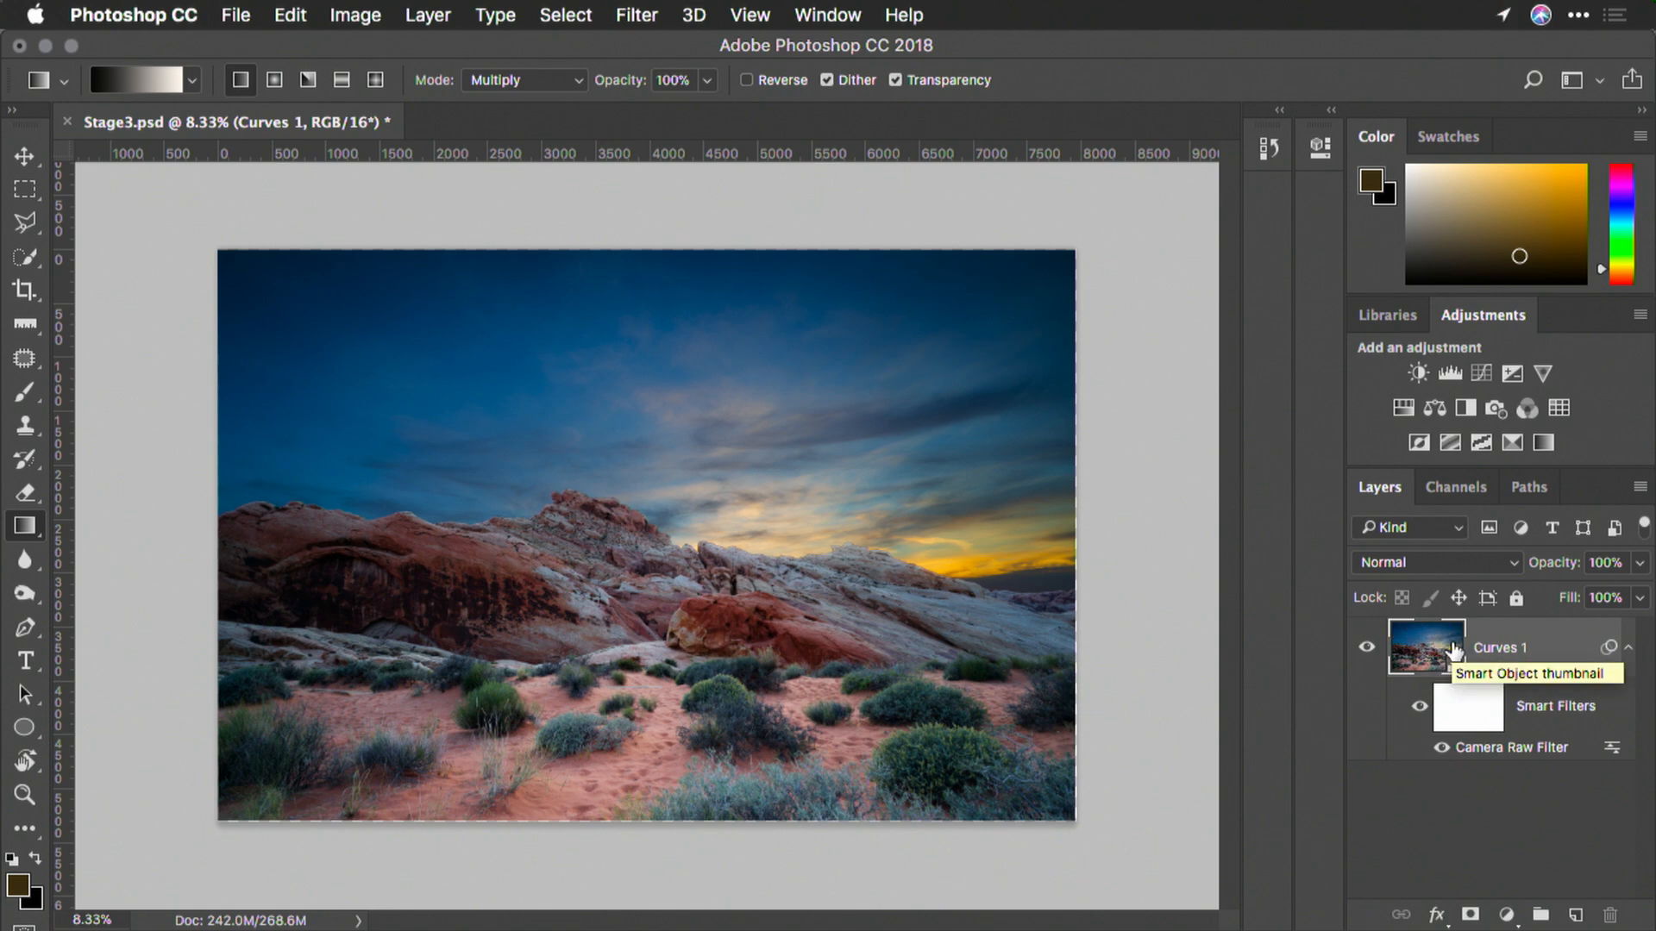
pyautogui.moveTo(1537, 715)
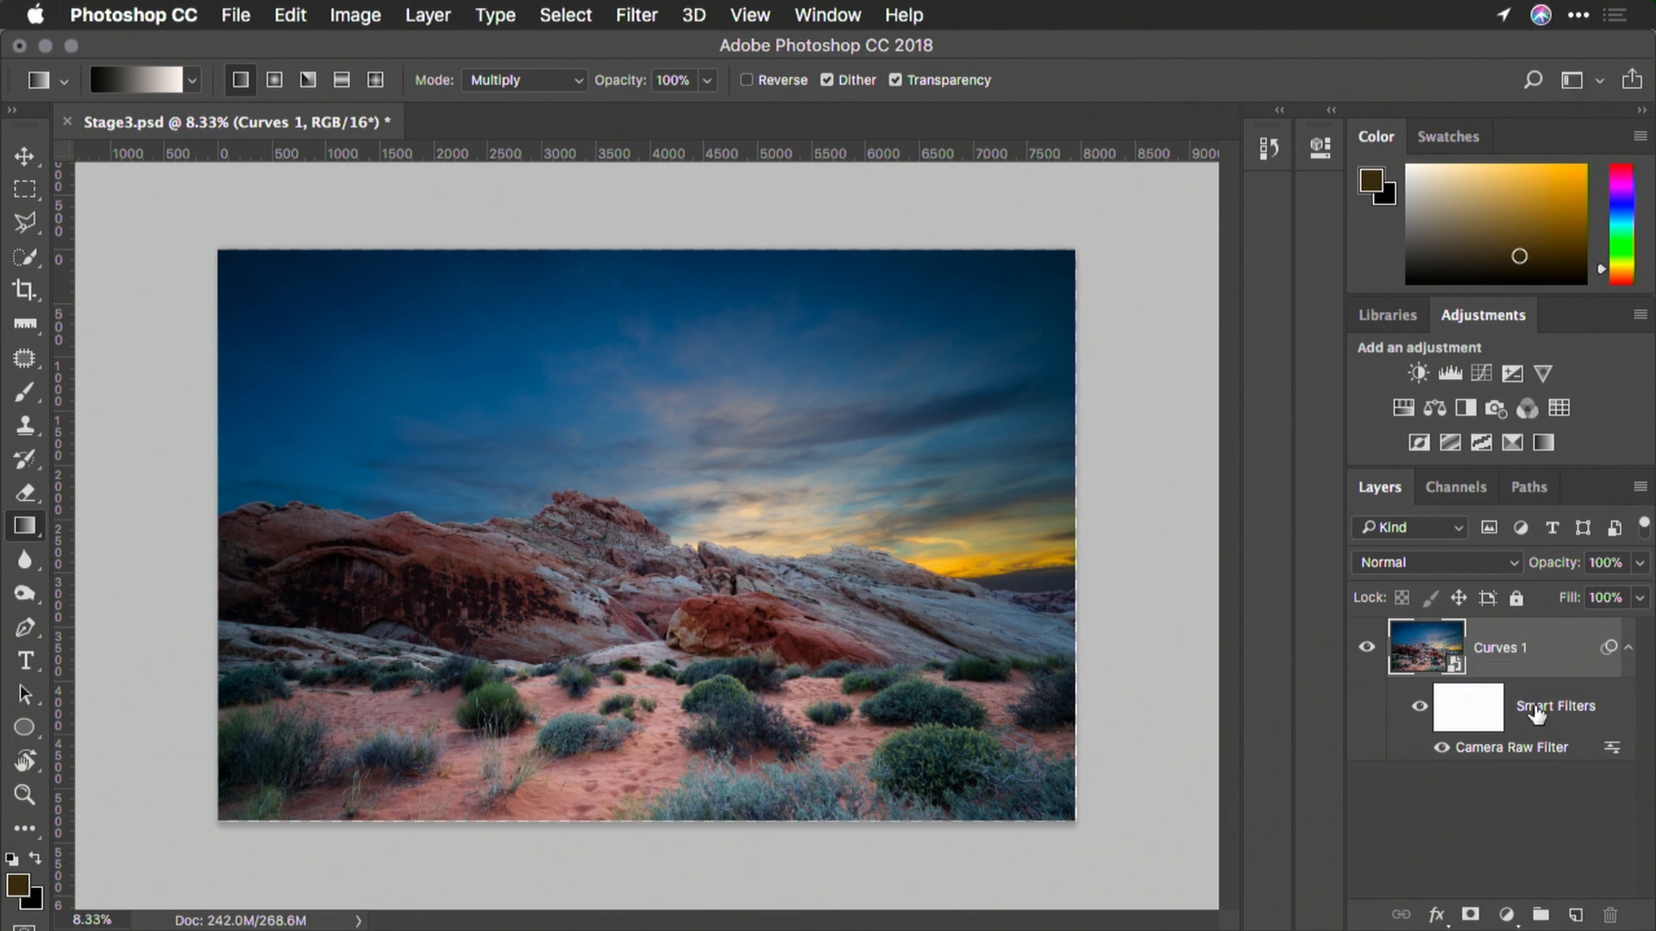
pyautogui.moveTo(1537, 744)
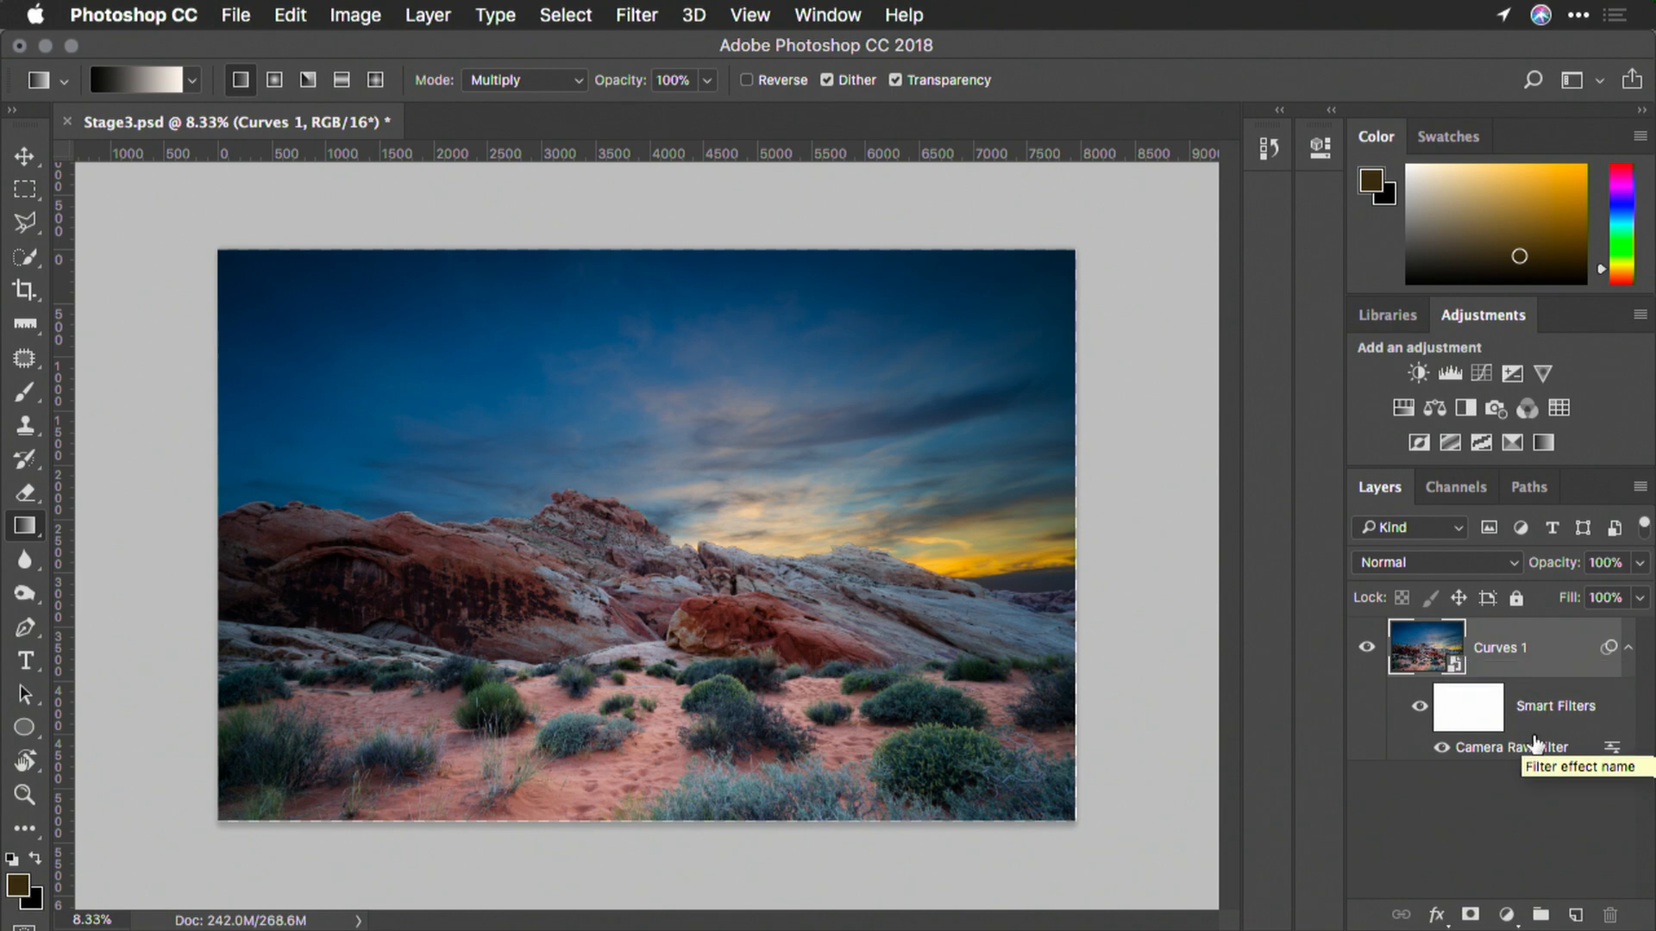